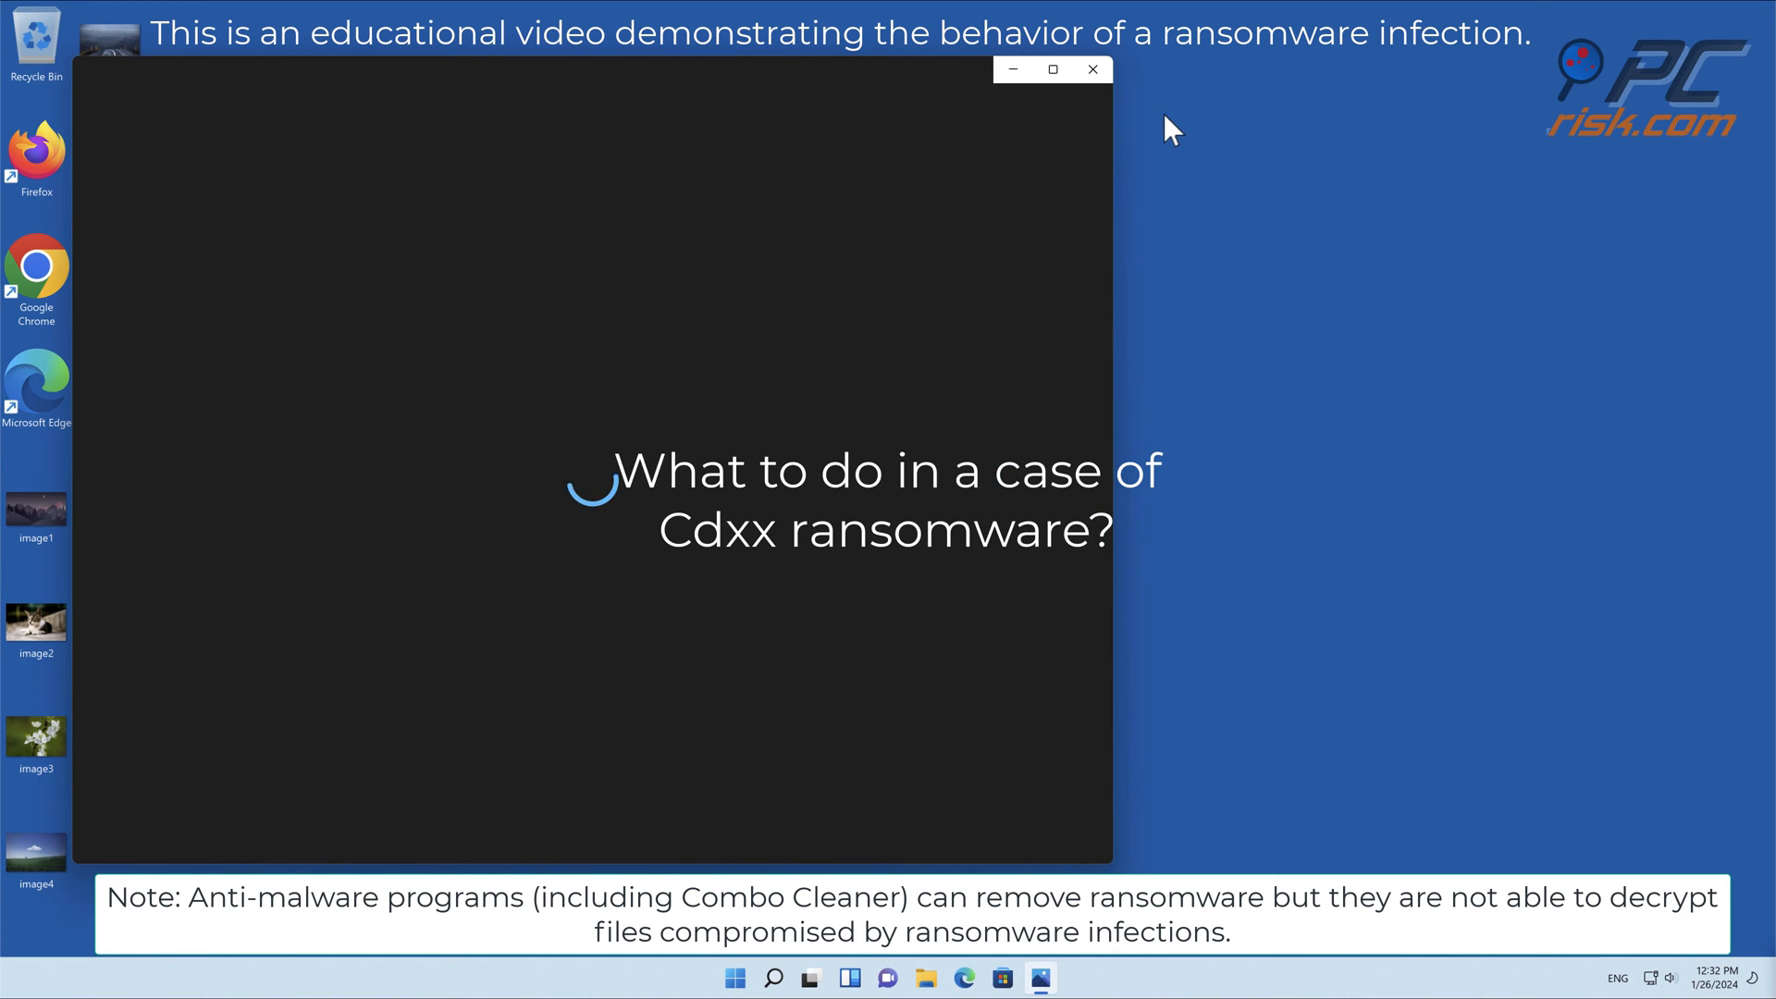
- Run the ransomware sample so desktop files get the .cdxx extension, dismissing the open-with prompt
click(1091, 69)
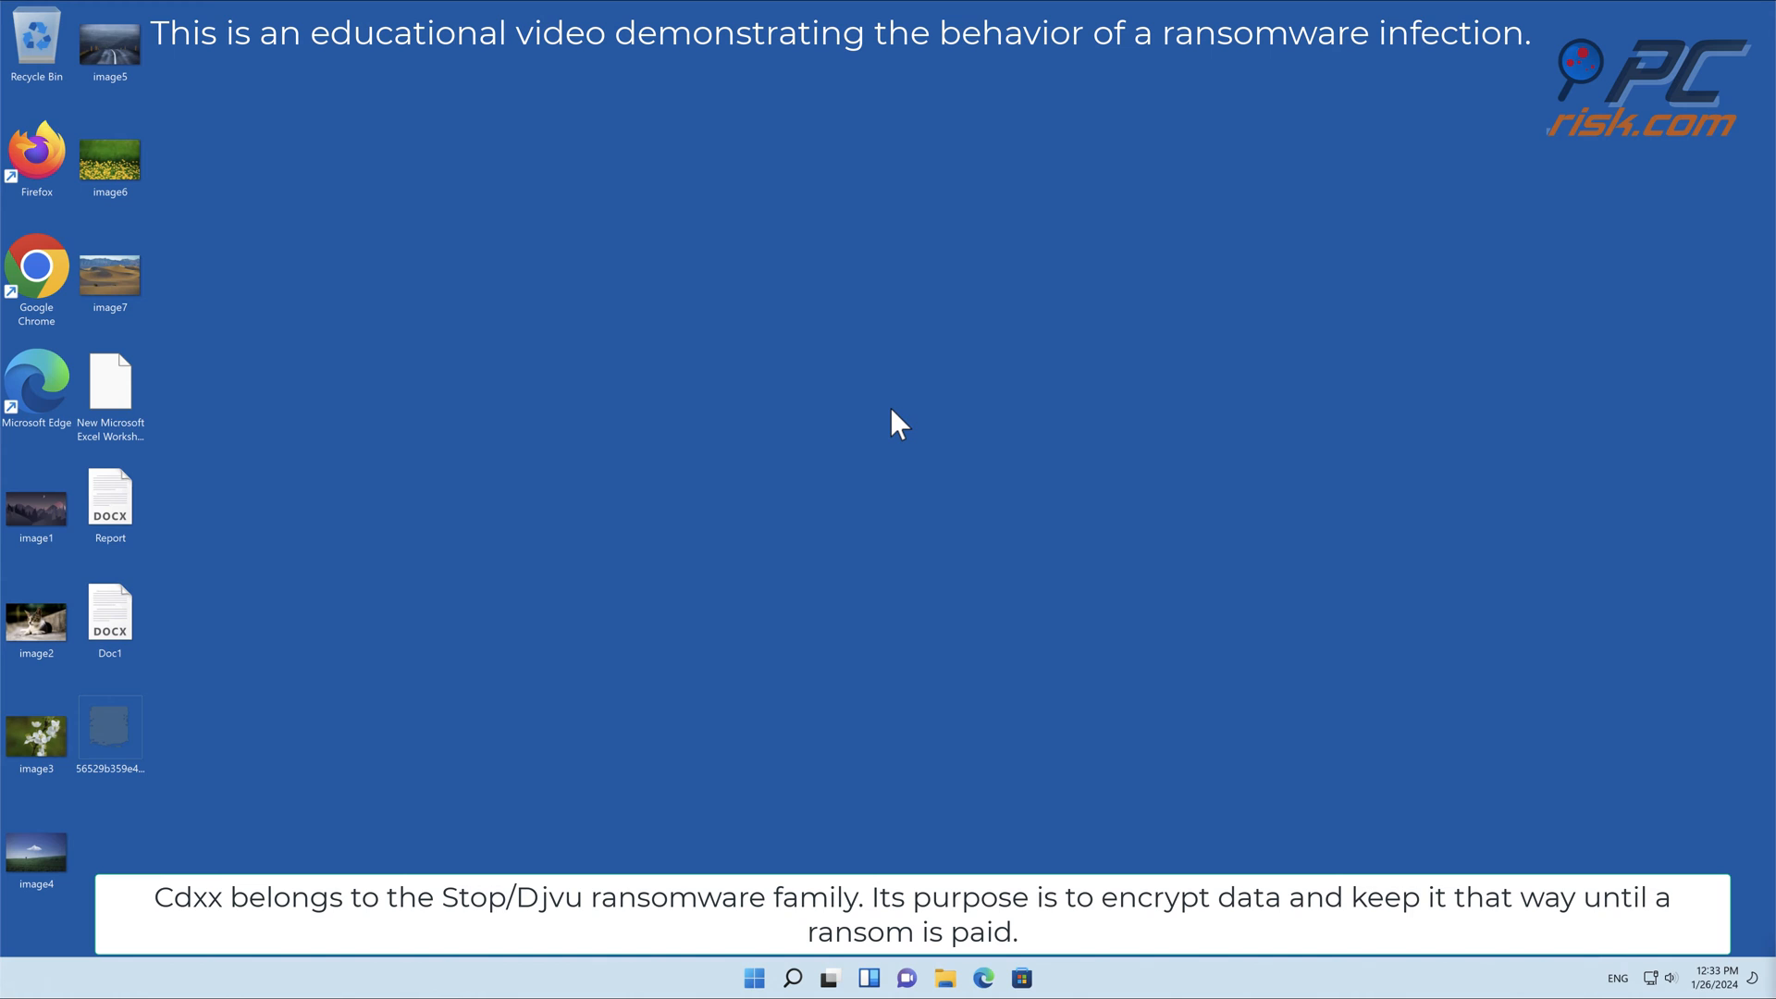
mouse_move(855, 519)
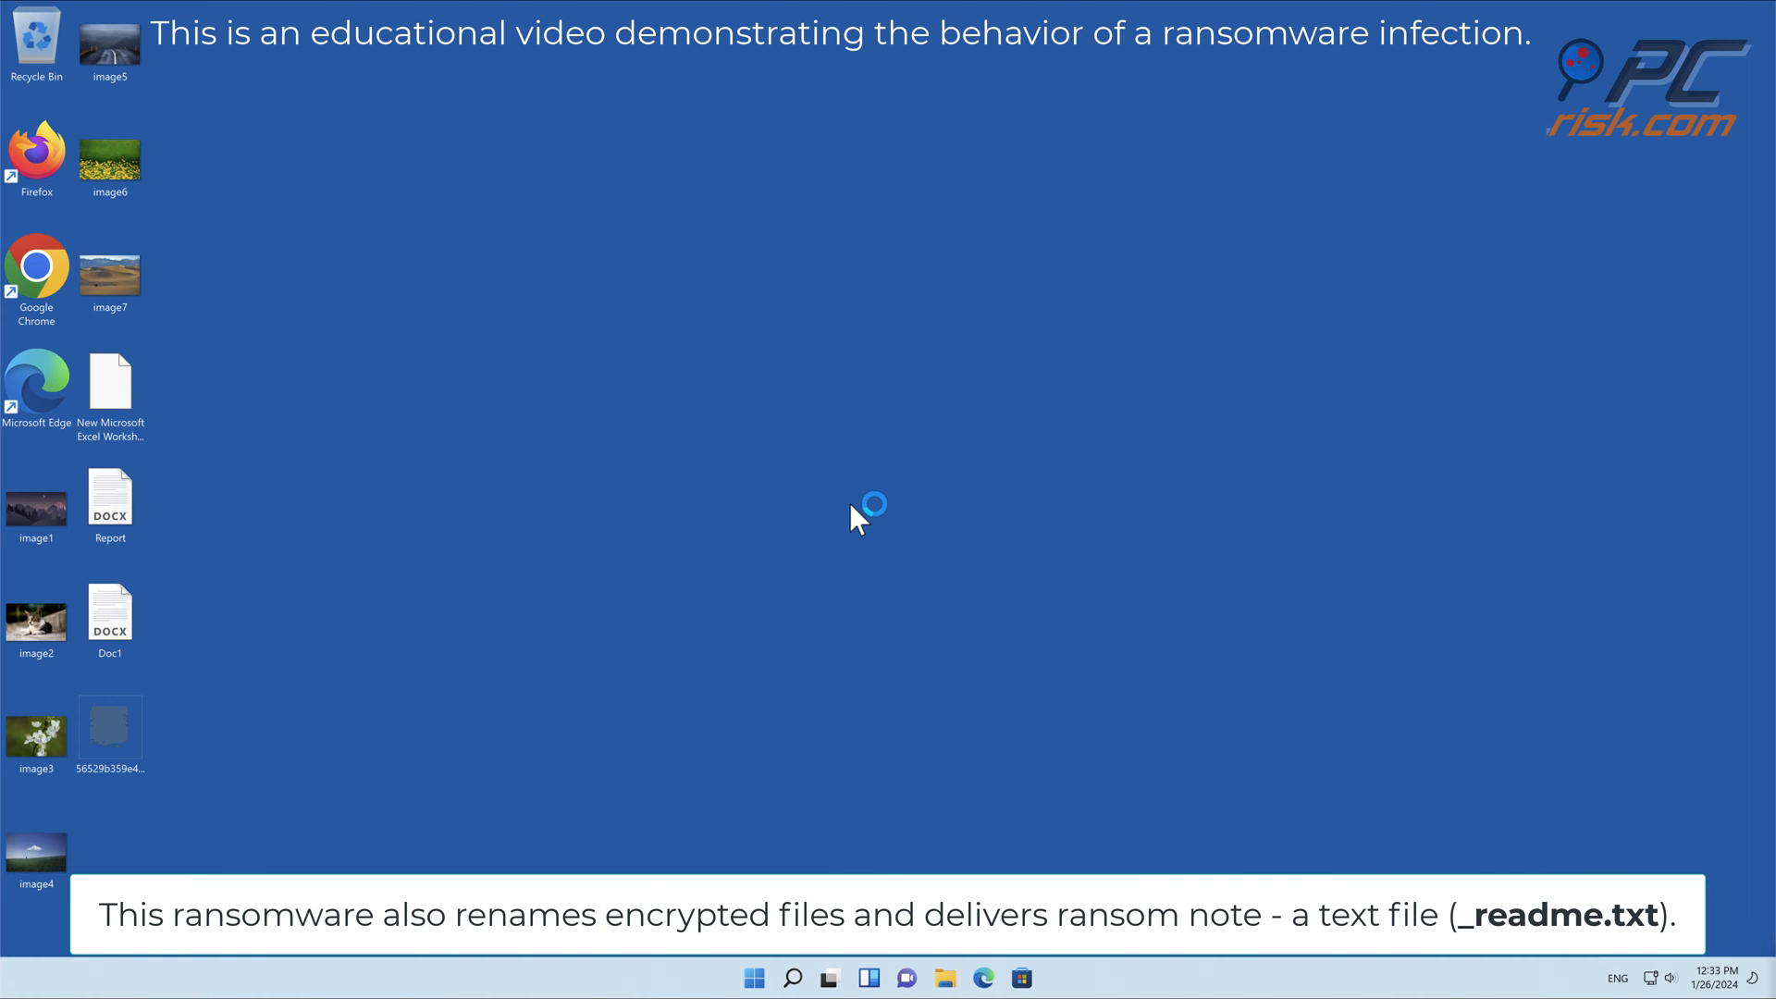
mouse_move(854, 519)
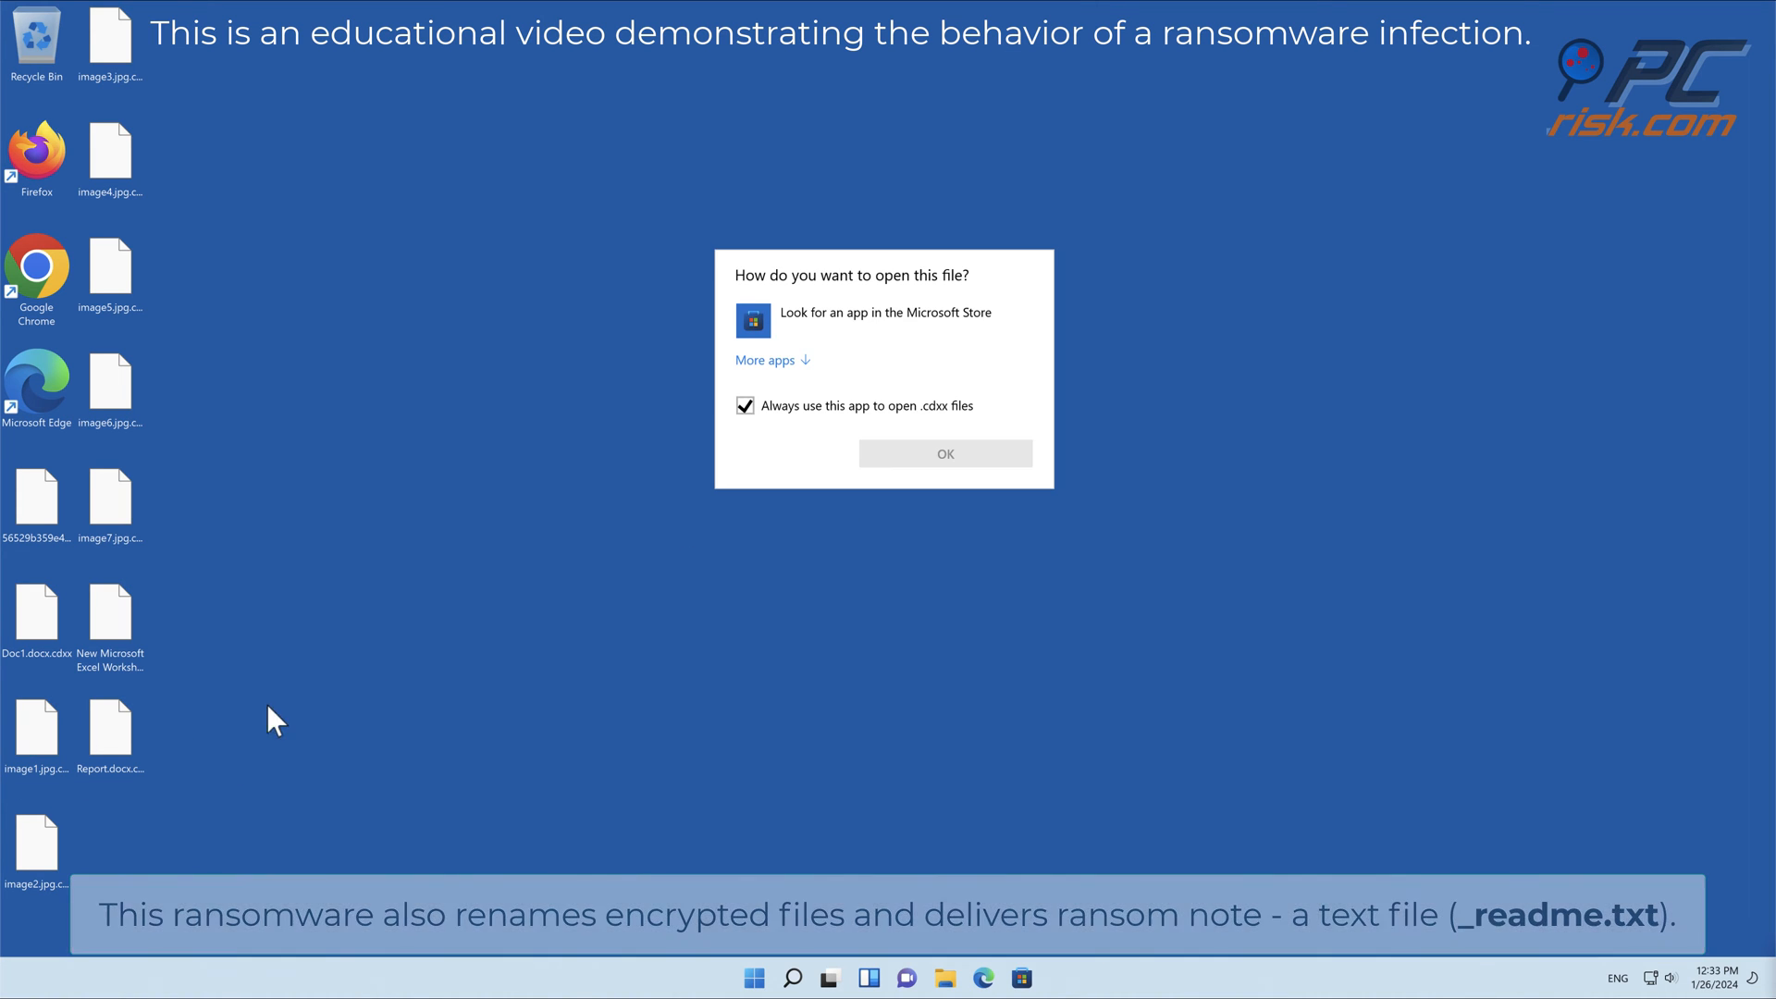
click(943, 453)
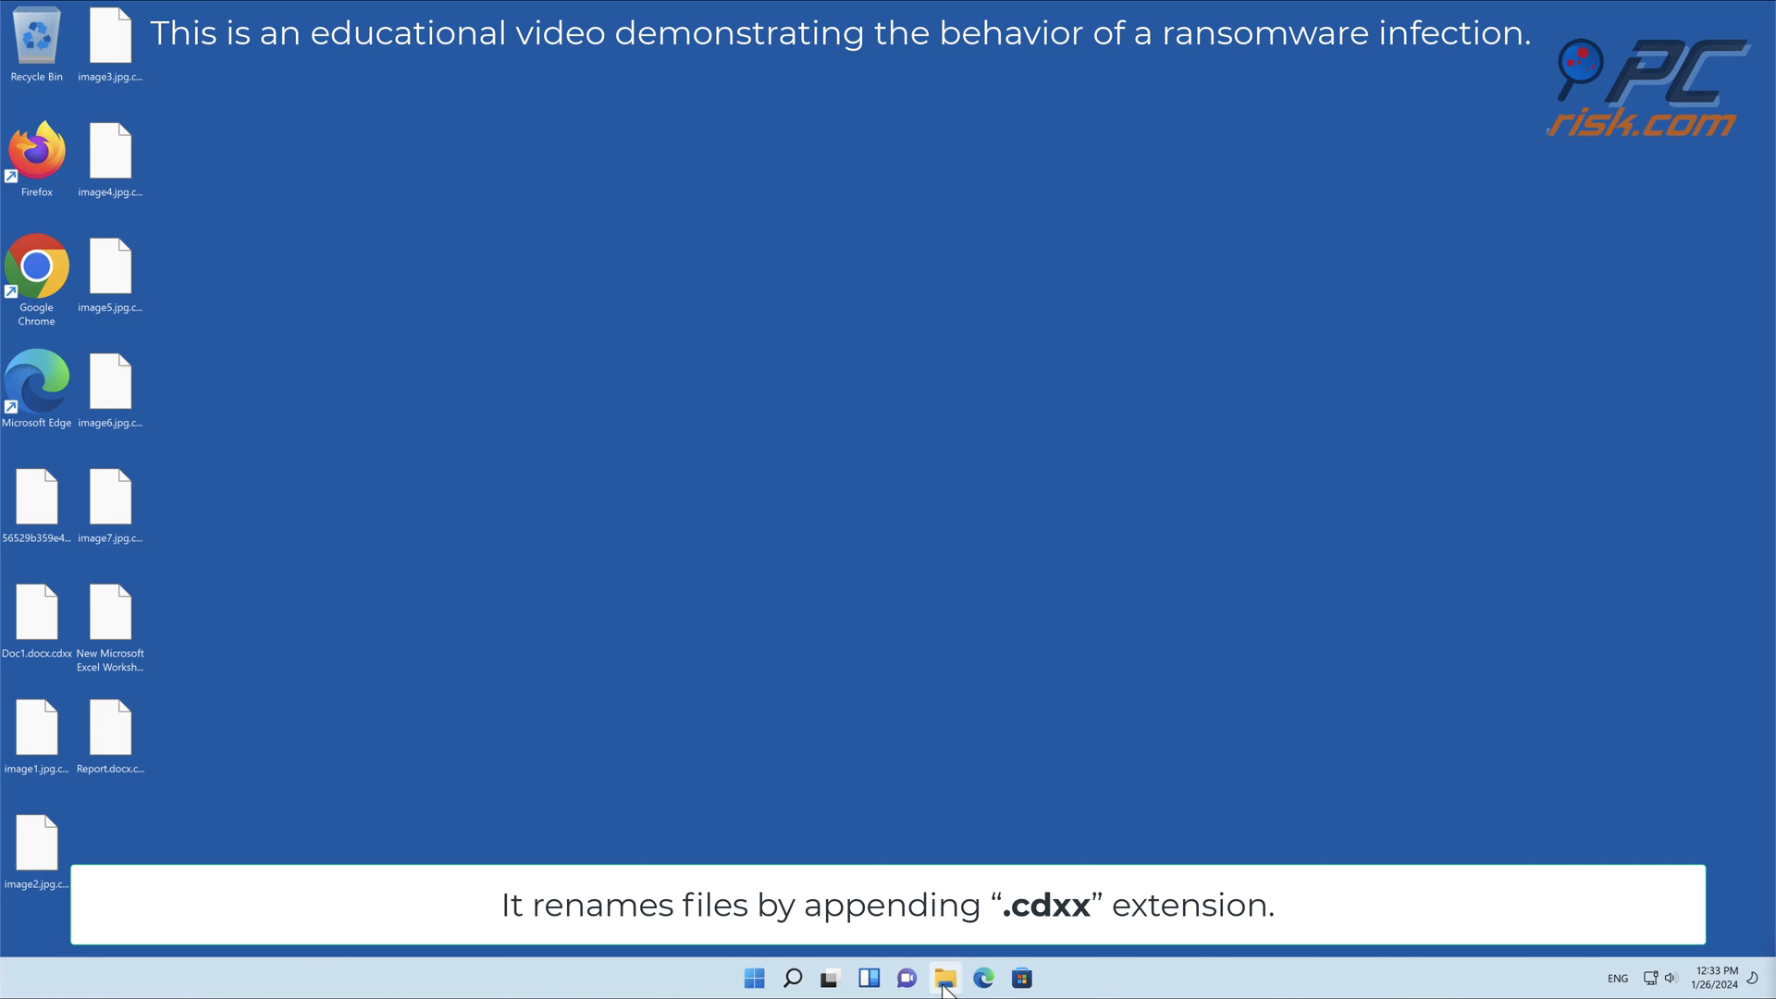
- Browse in File Explorer to C:\Users and the user's home folder holding _readme
click(944, 978)
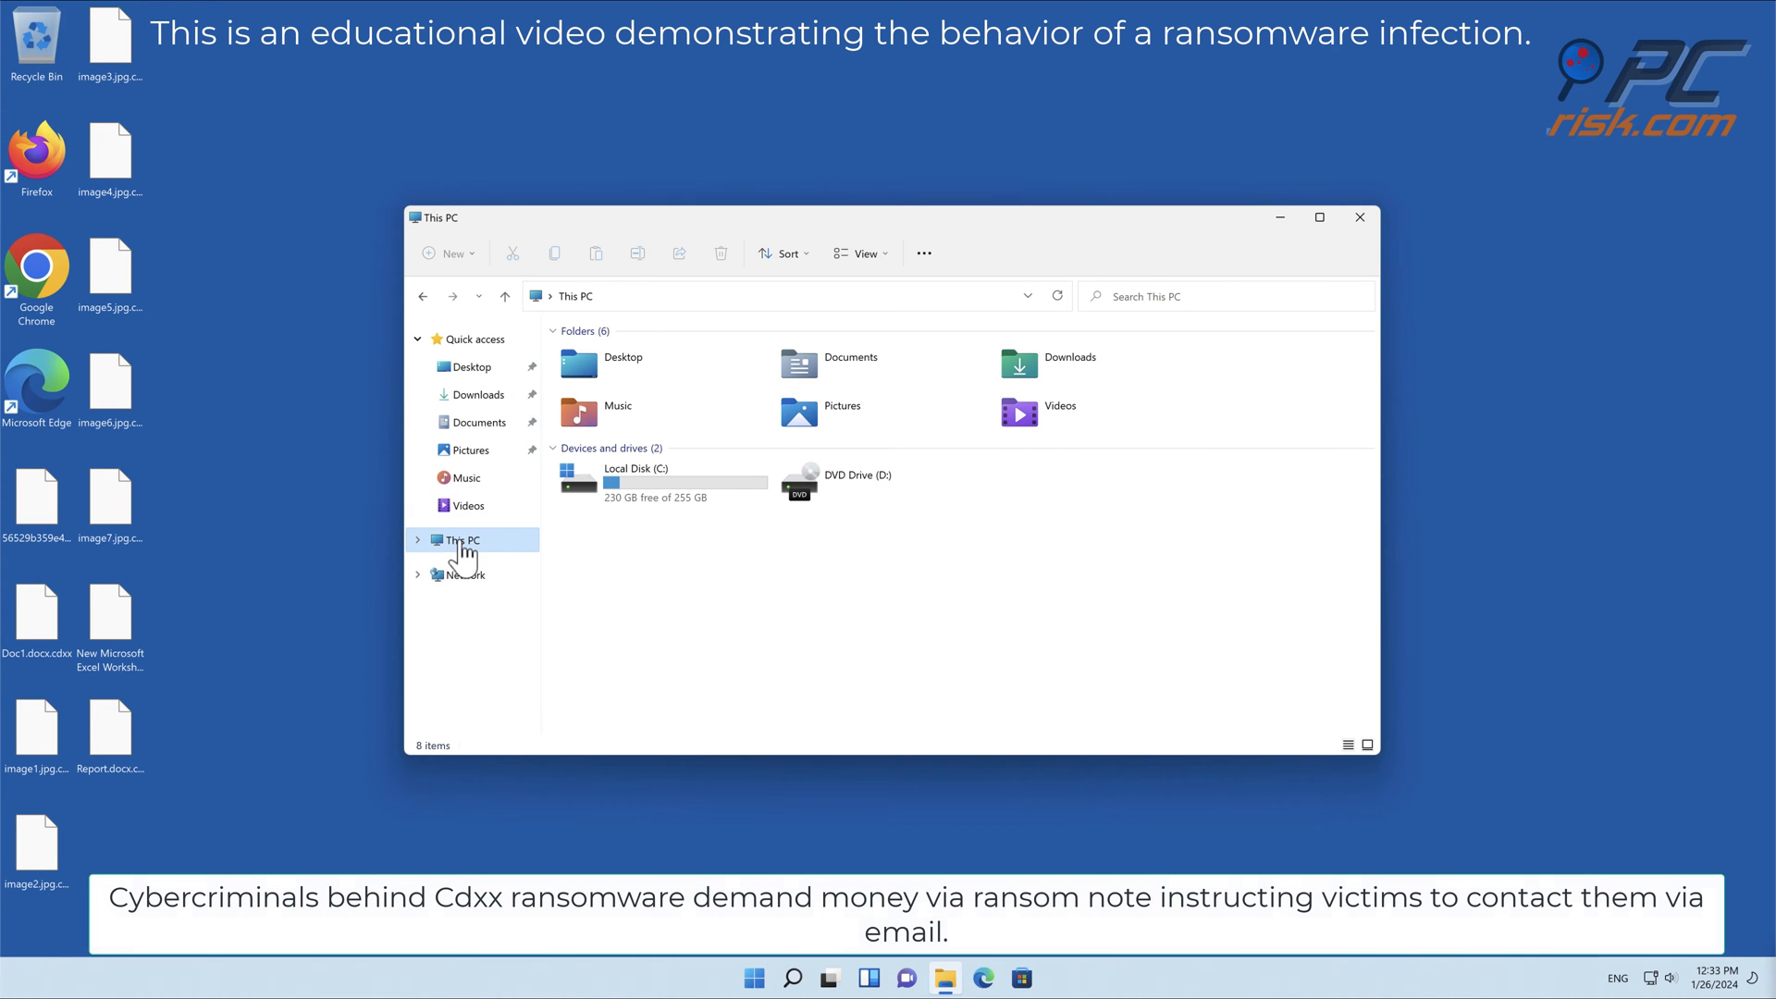
double_click(637, 476)
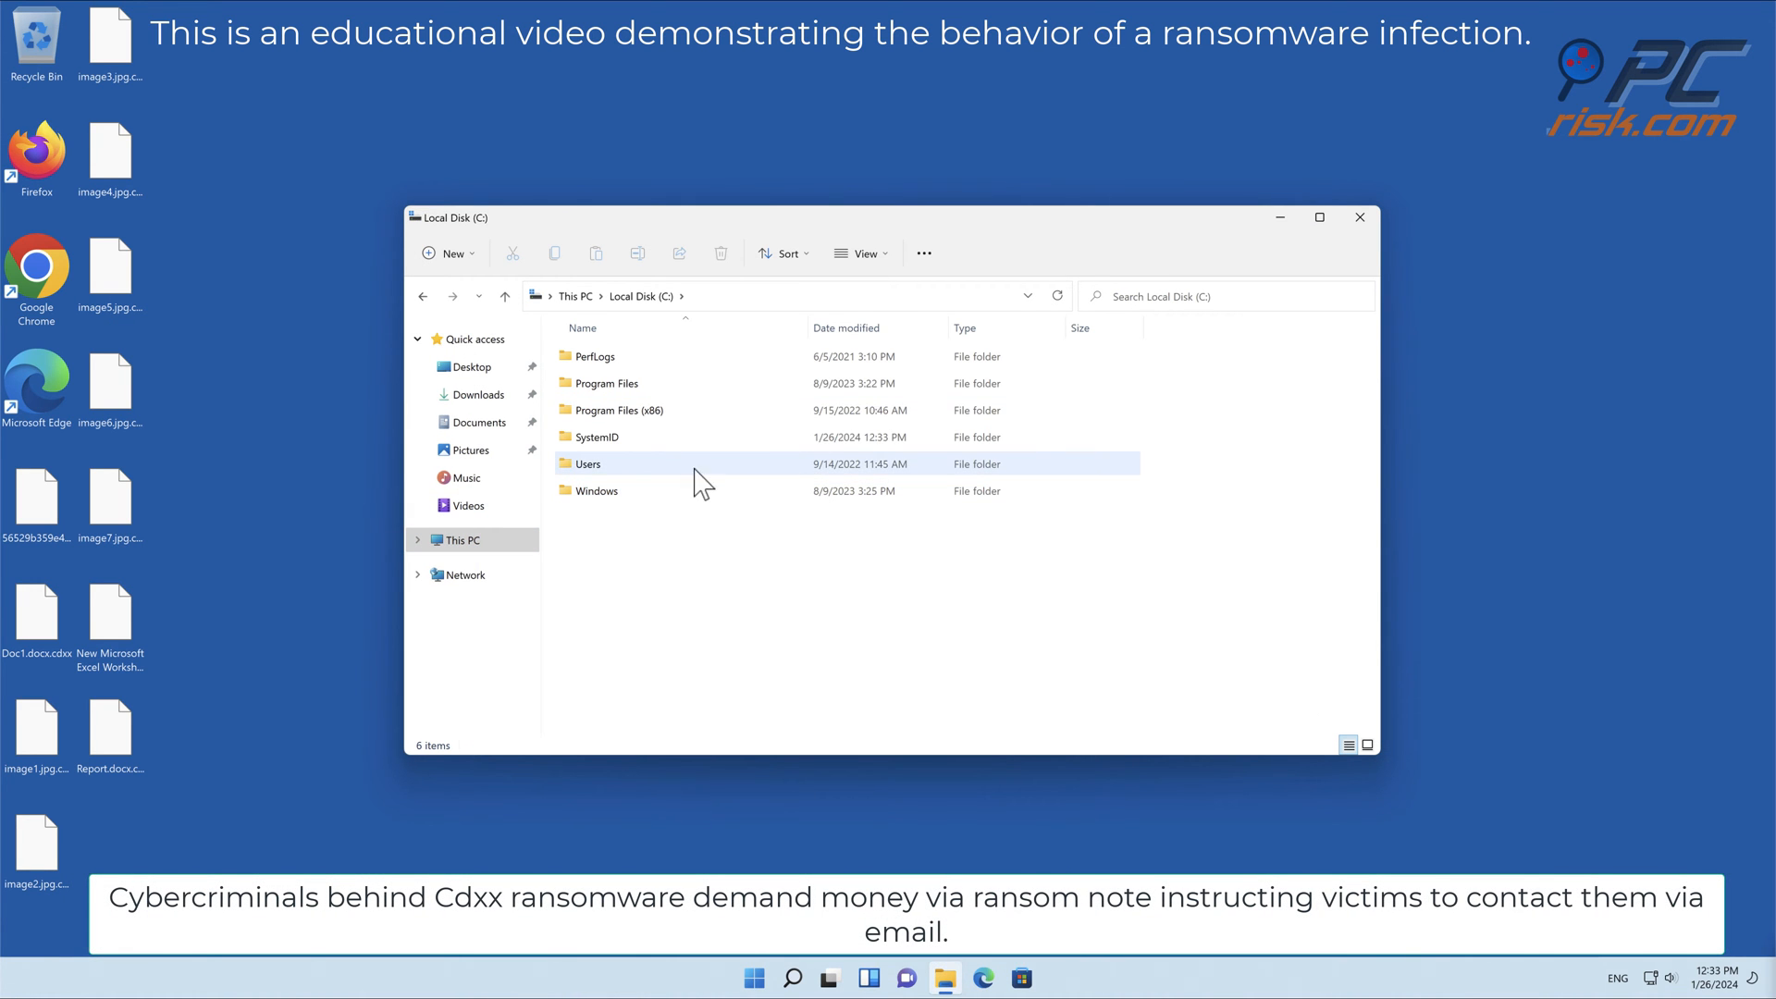
double_click(587, 463)
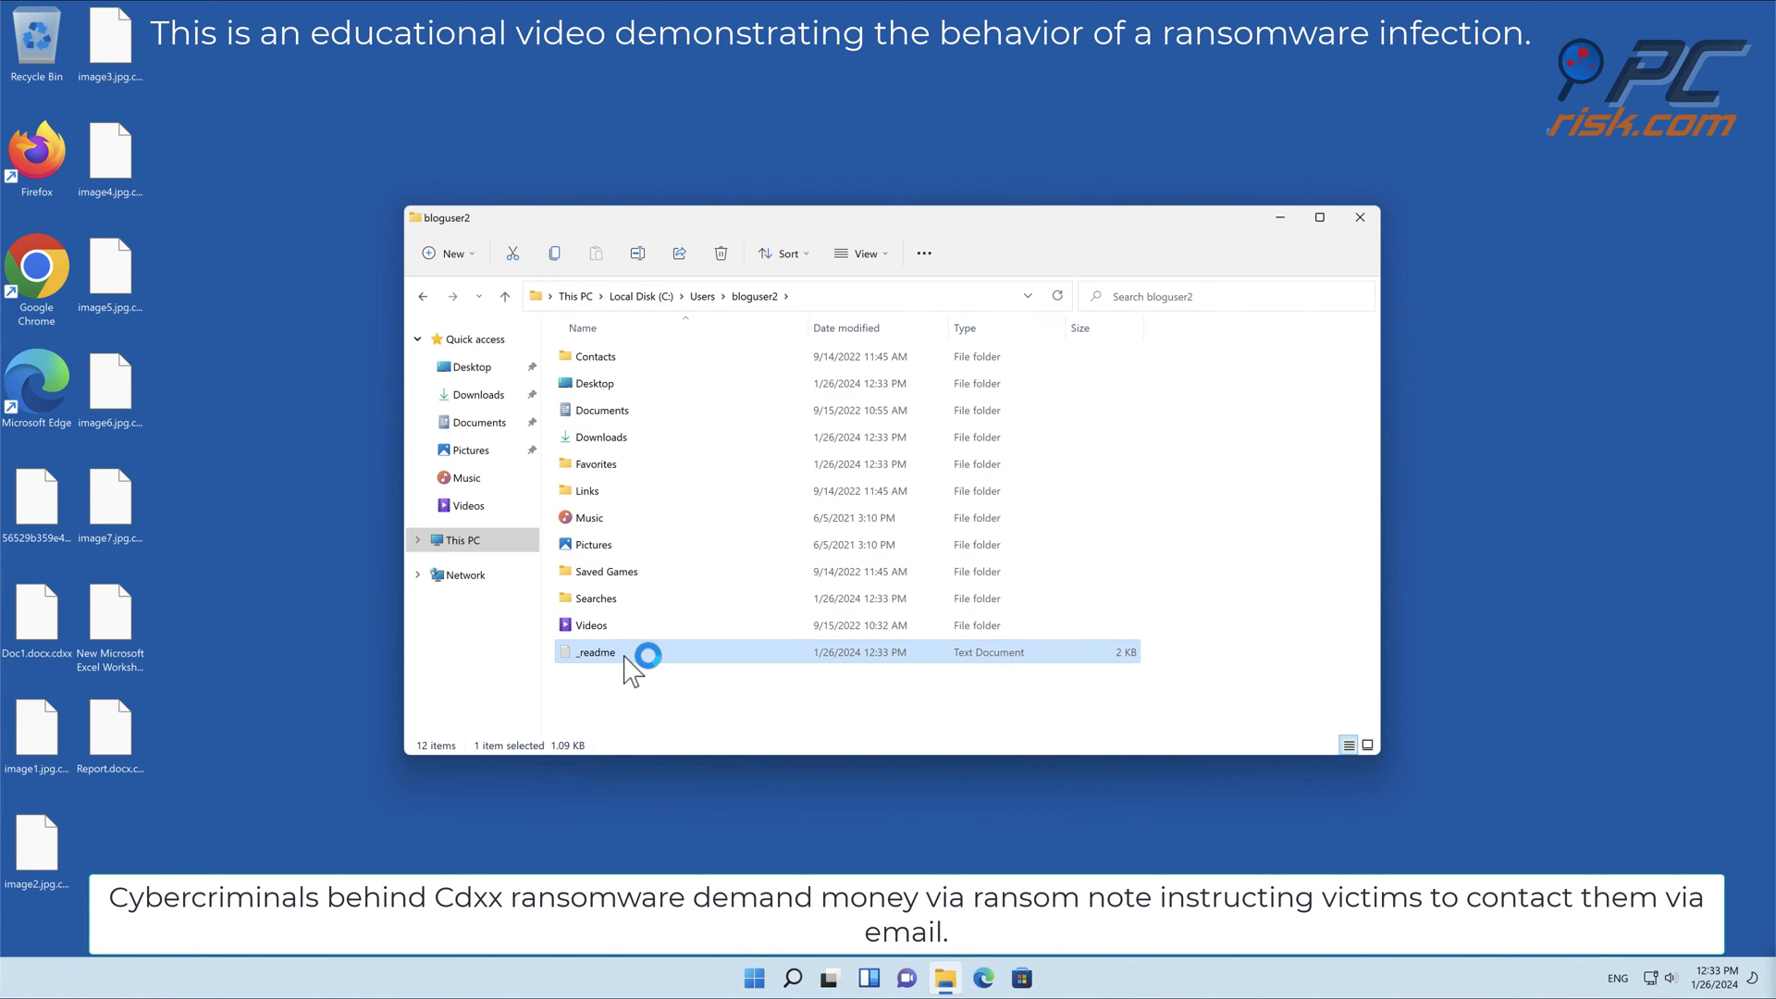
- Read the _readme ransom note in Notepad, then leave it for a blank Edge tab
double_click(592, 651)
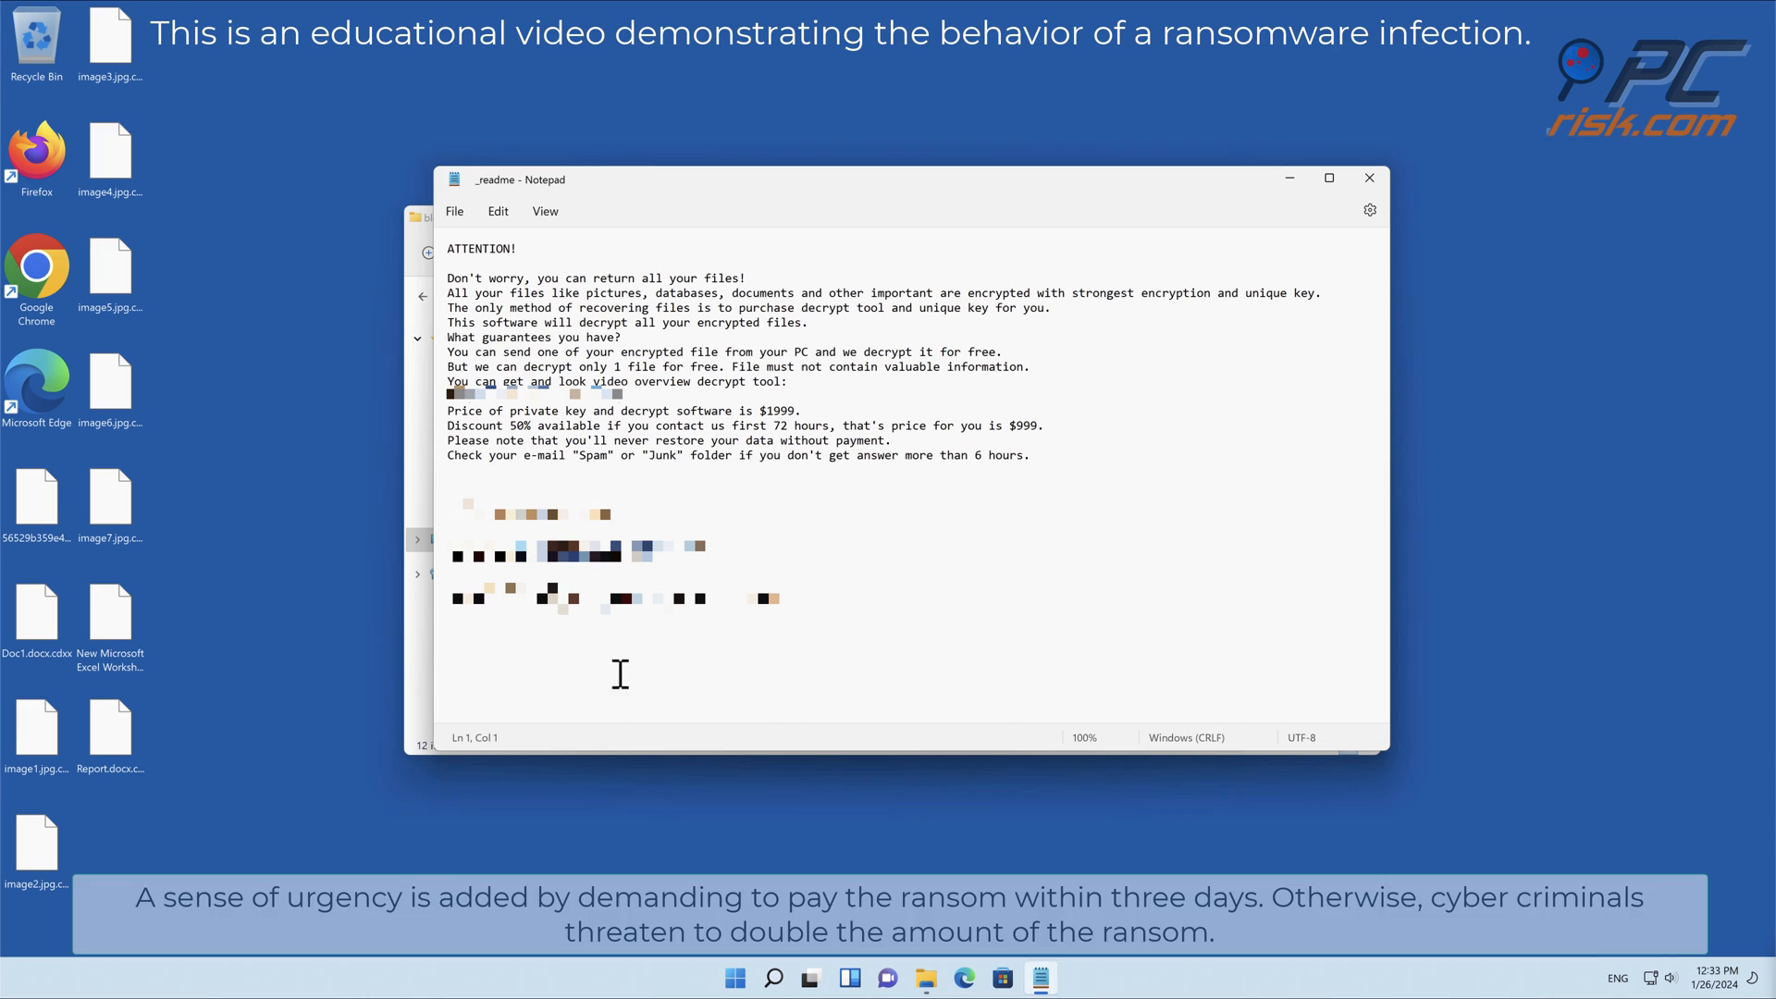
mouse_move(604, 745)
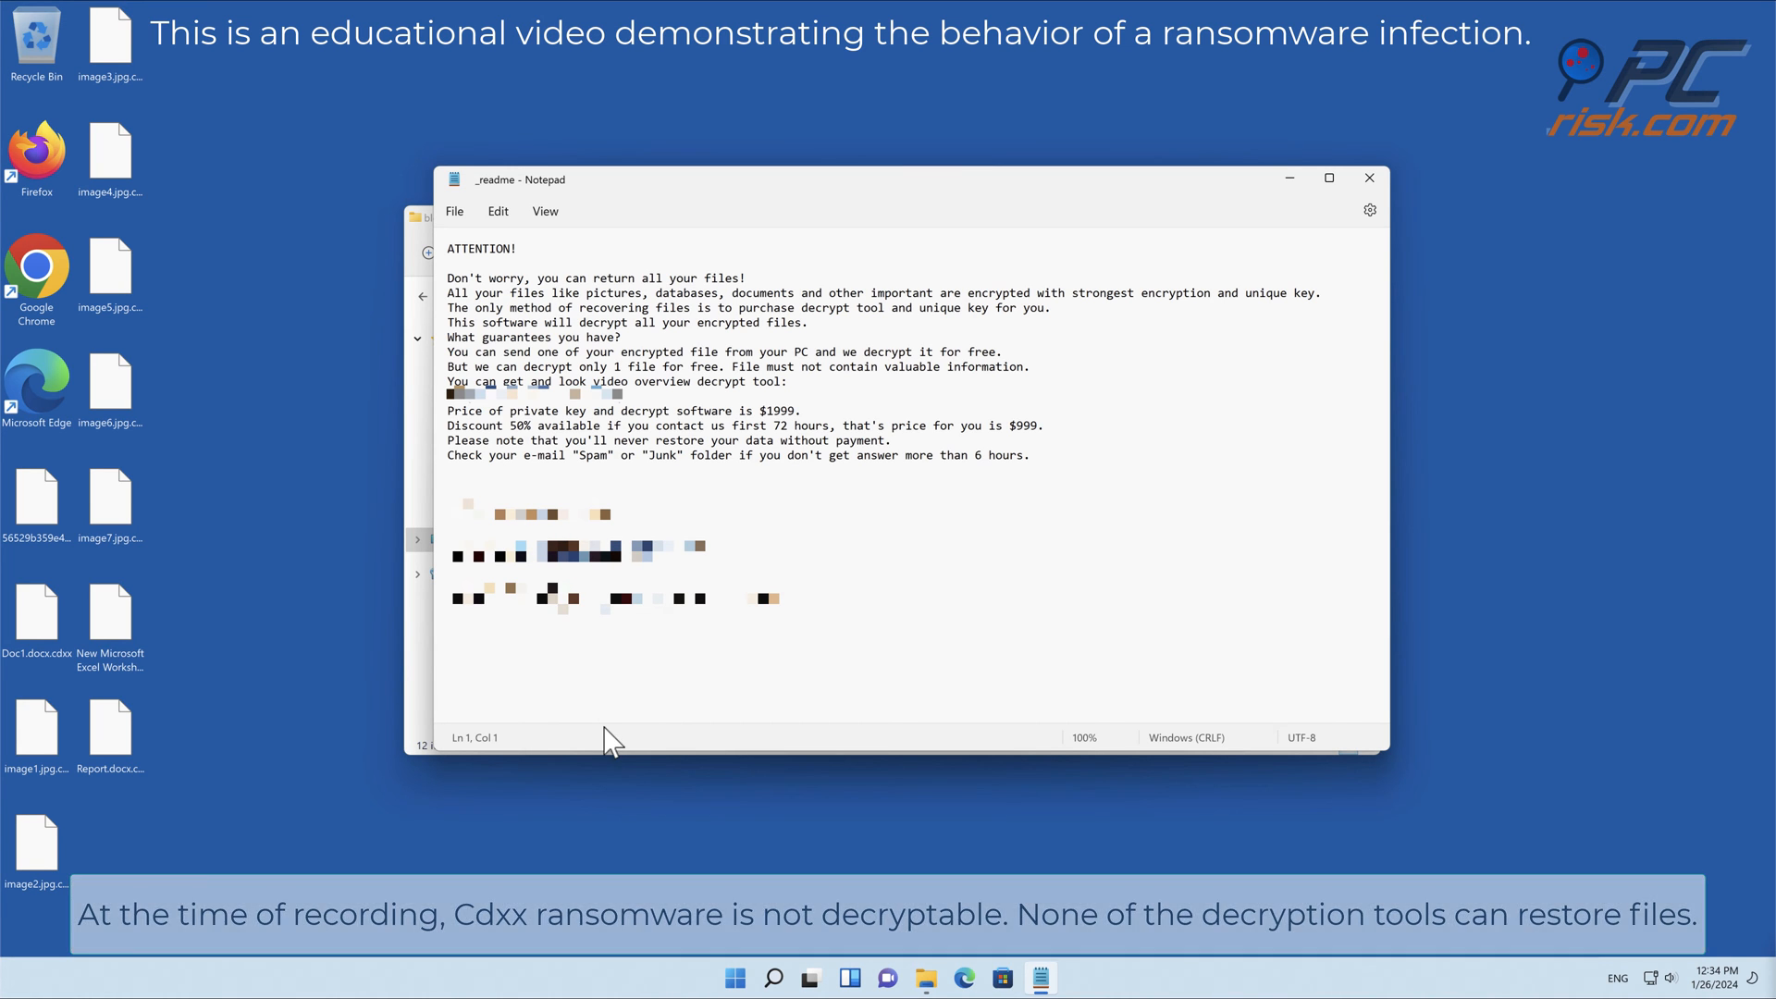
click(1369, 177)
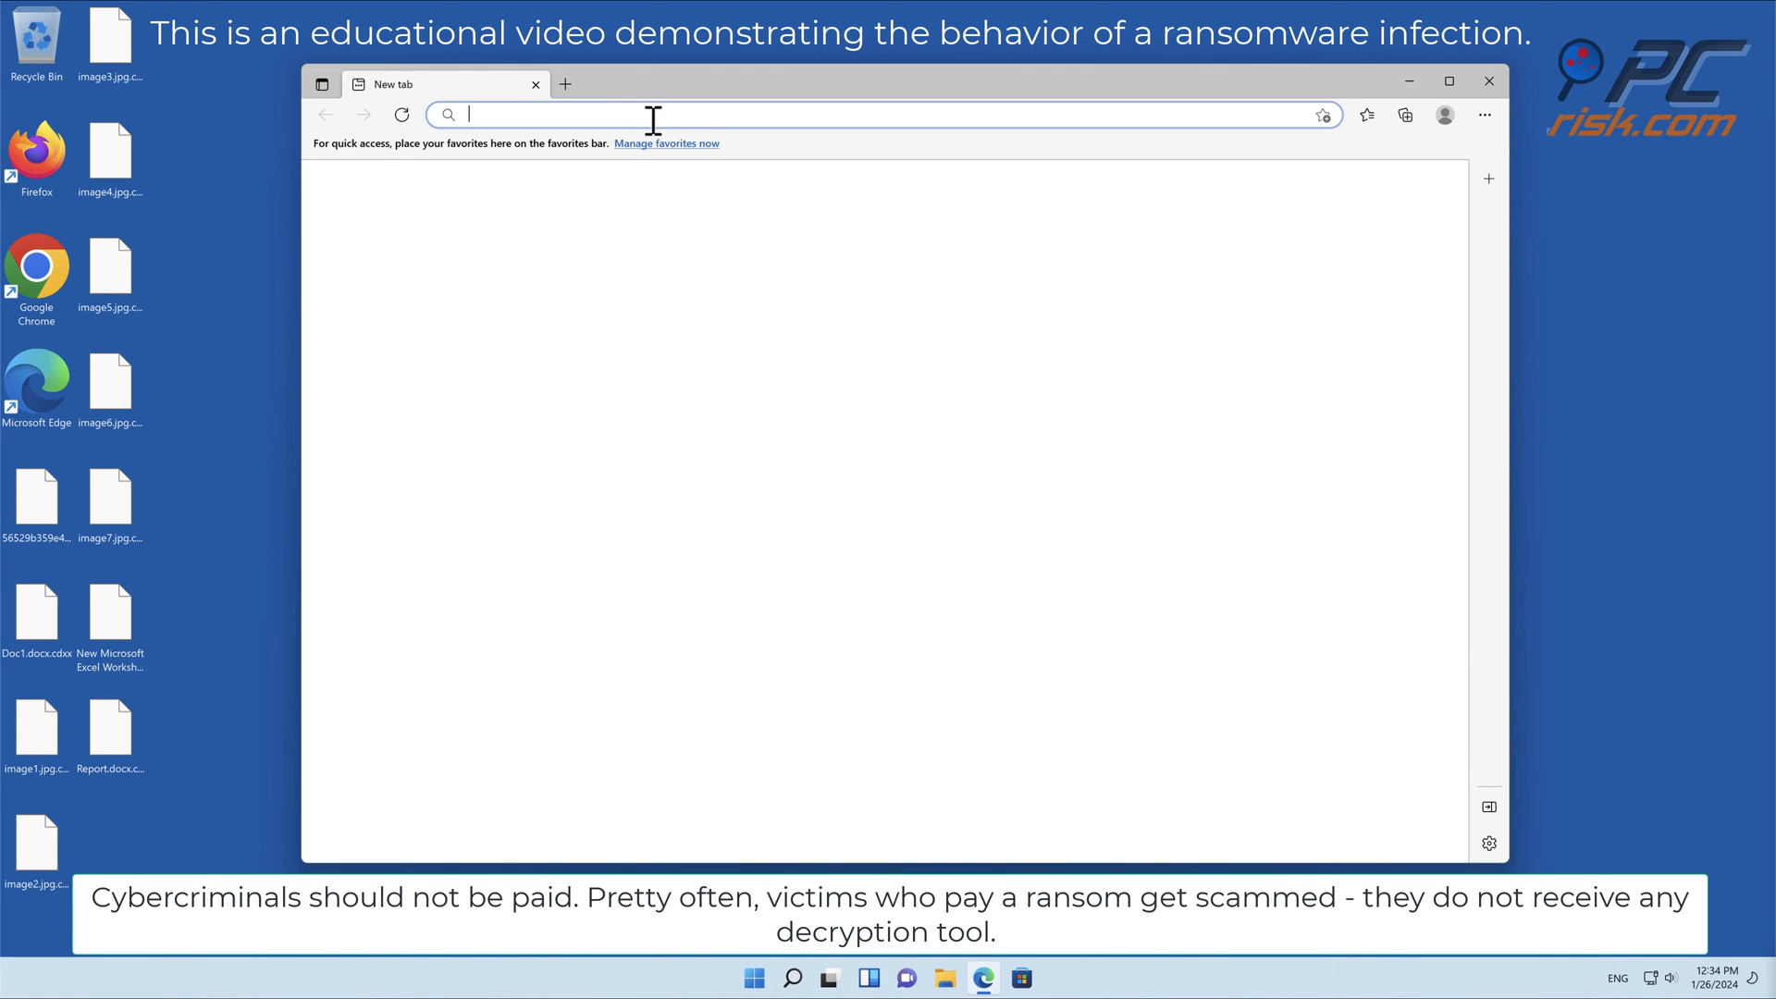
text(www.combocleaner.c)
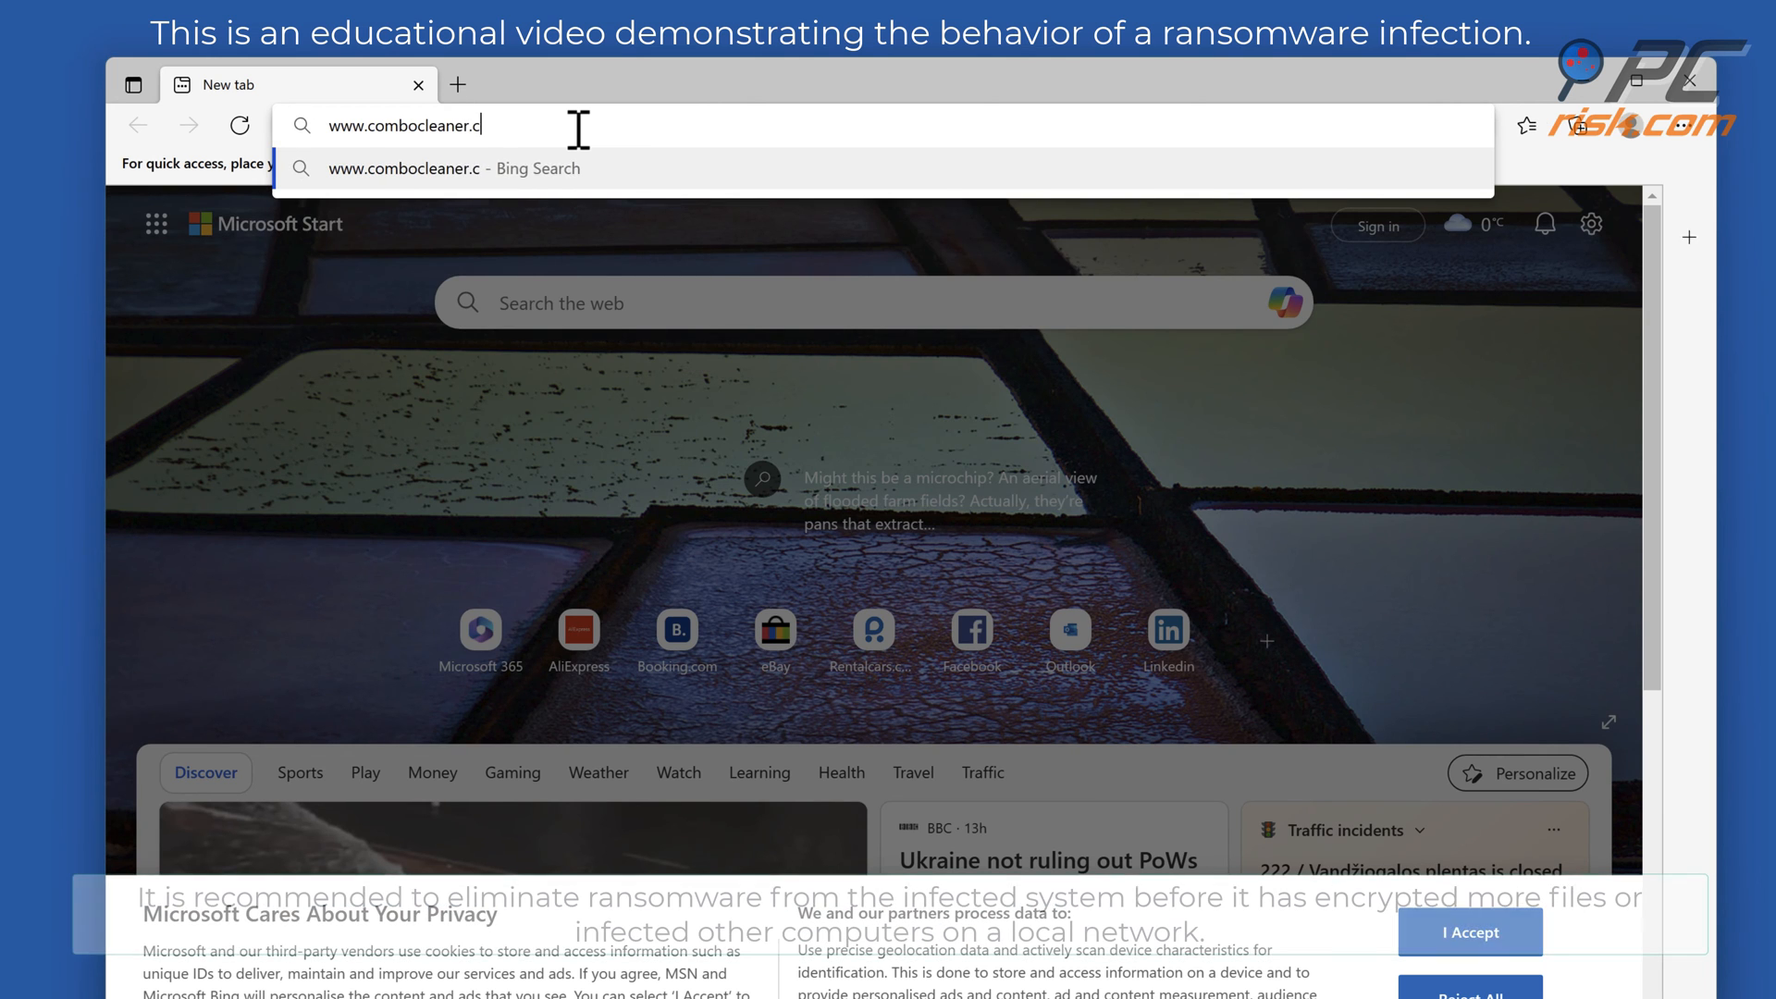
key(Return)
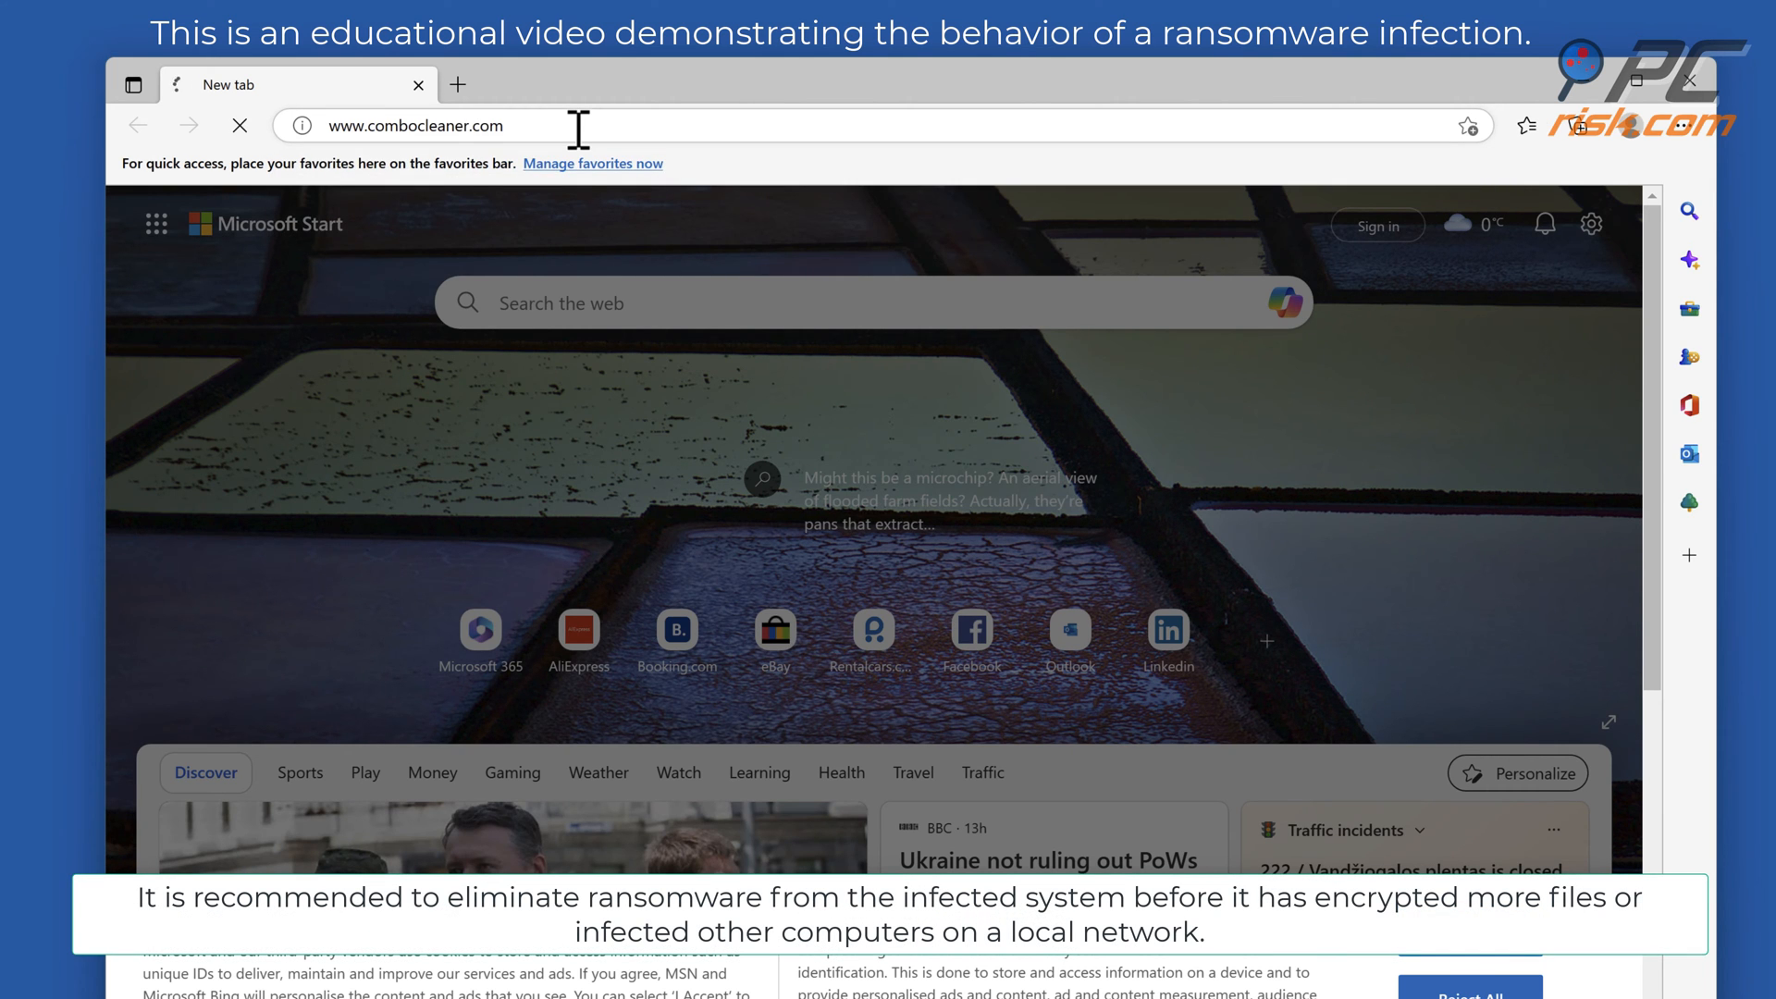
key(Return)
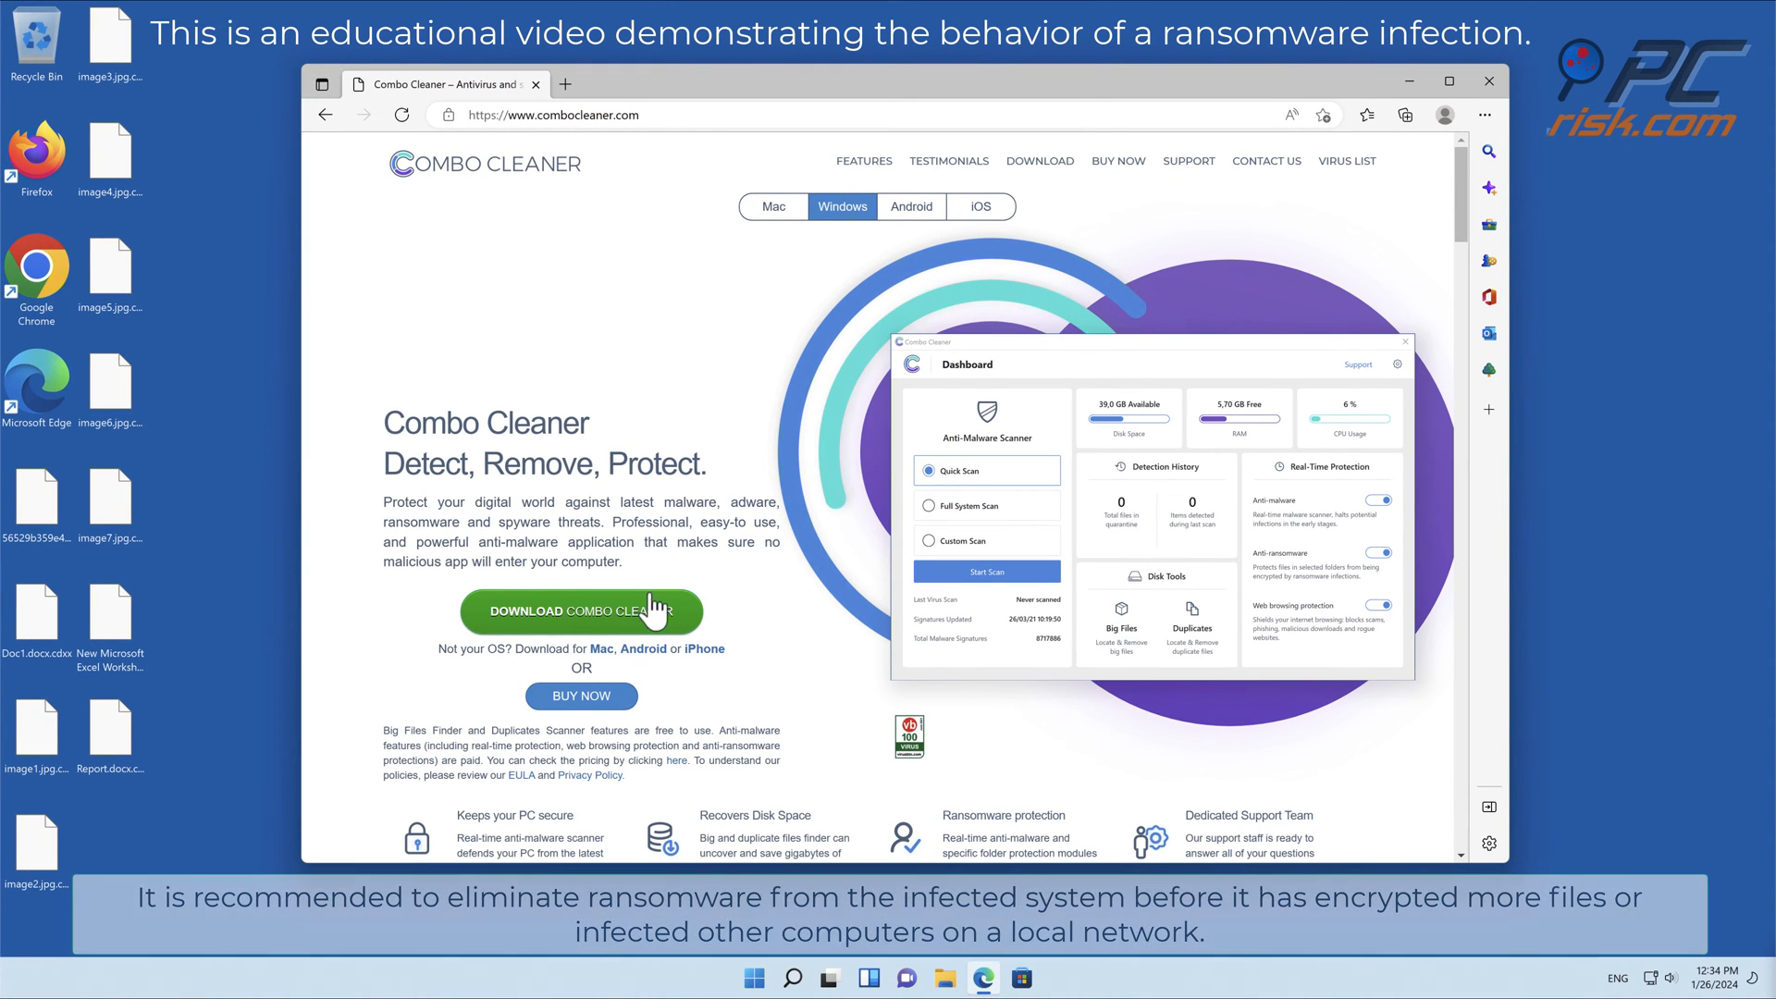
click(580, 611)
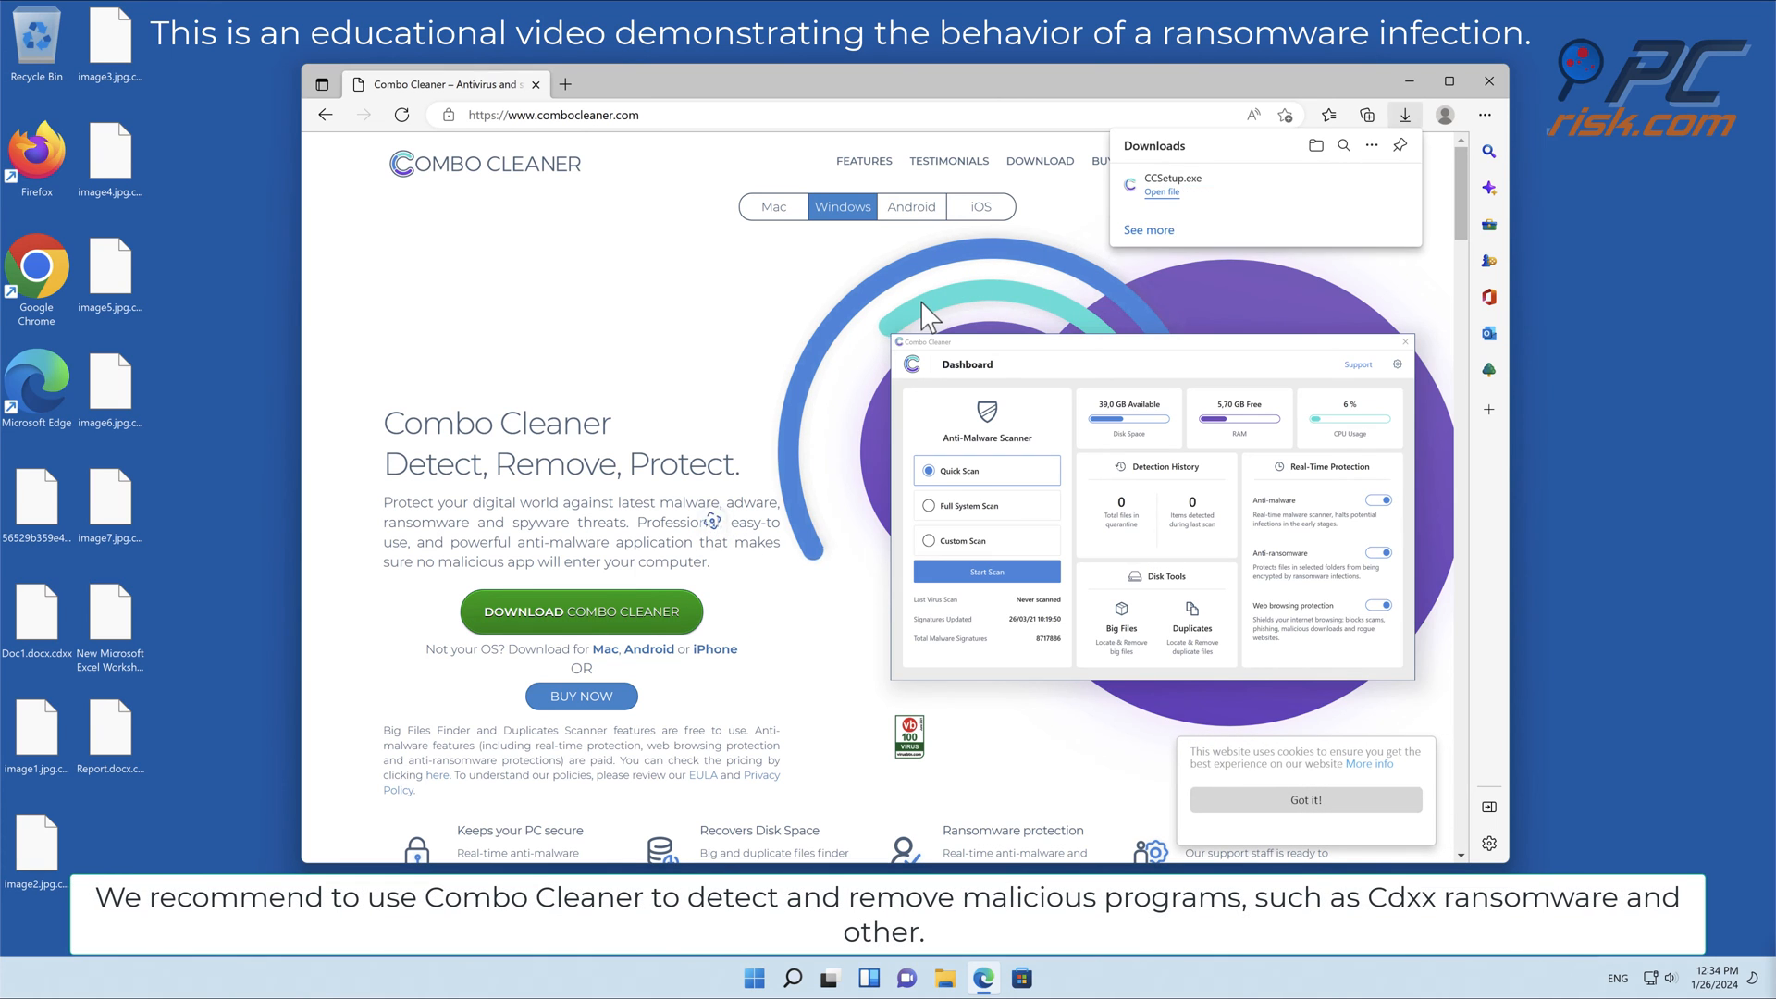
click(1160, 191)
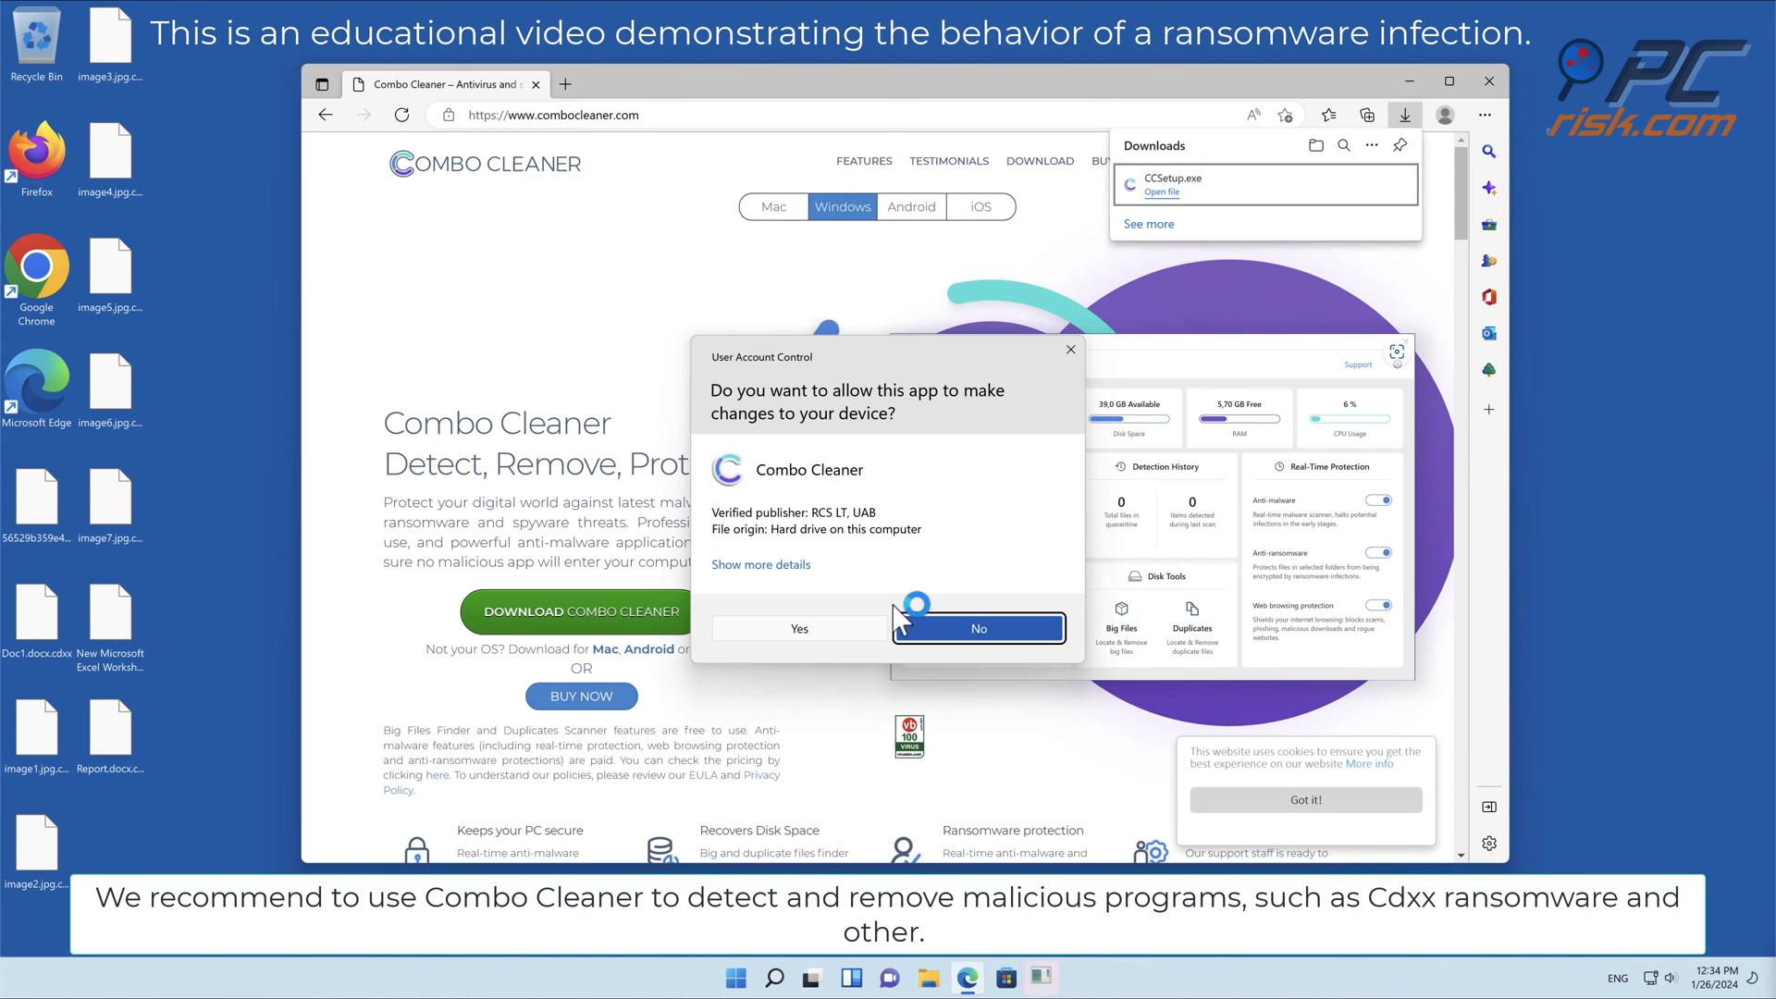
- Allow the installer, install Combo Cleaner with default options and finish, launching it
click(798, 627)
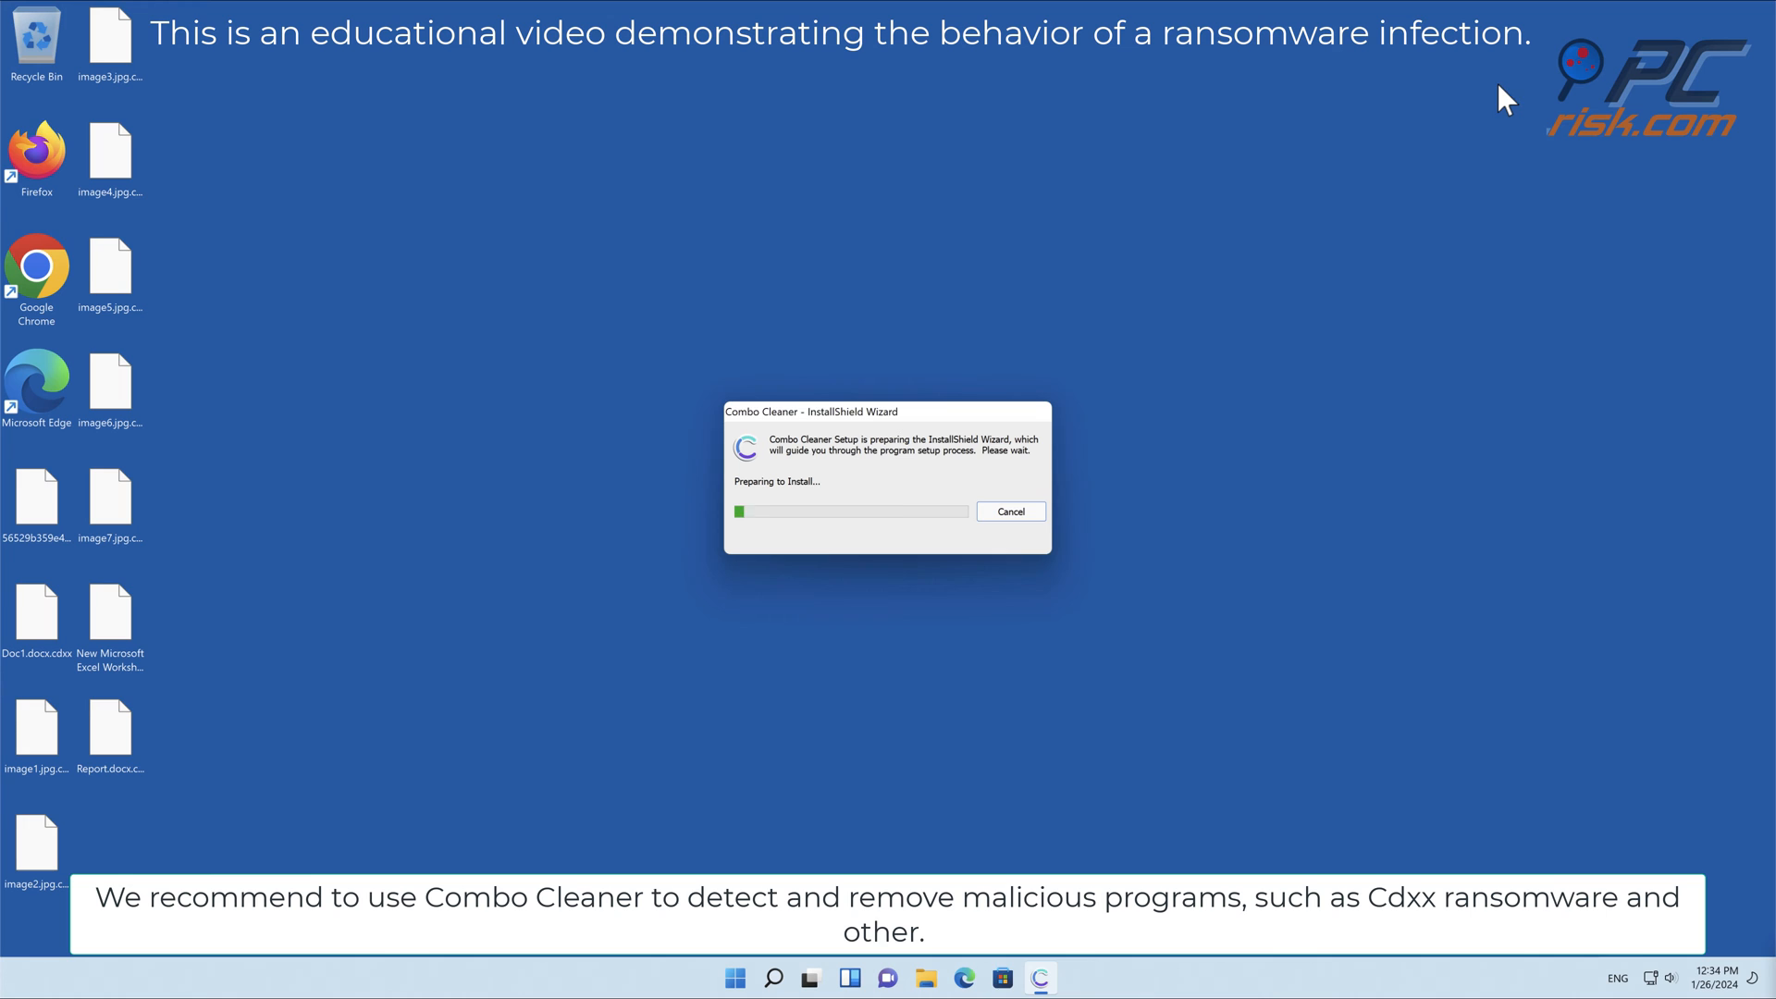
click(1010, 510)
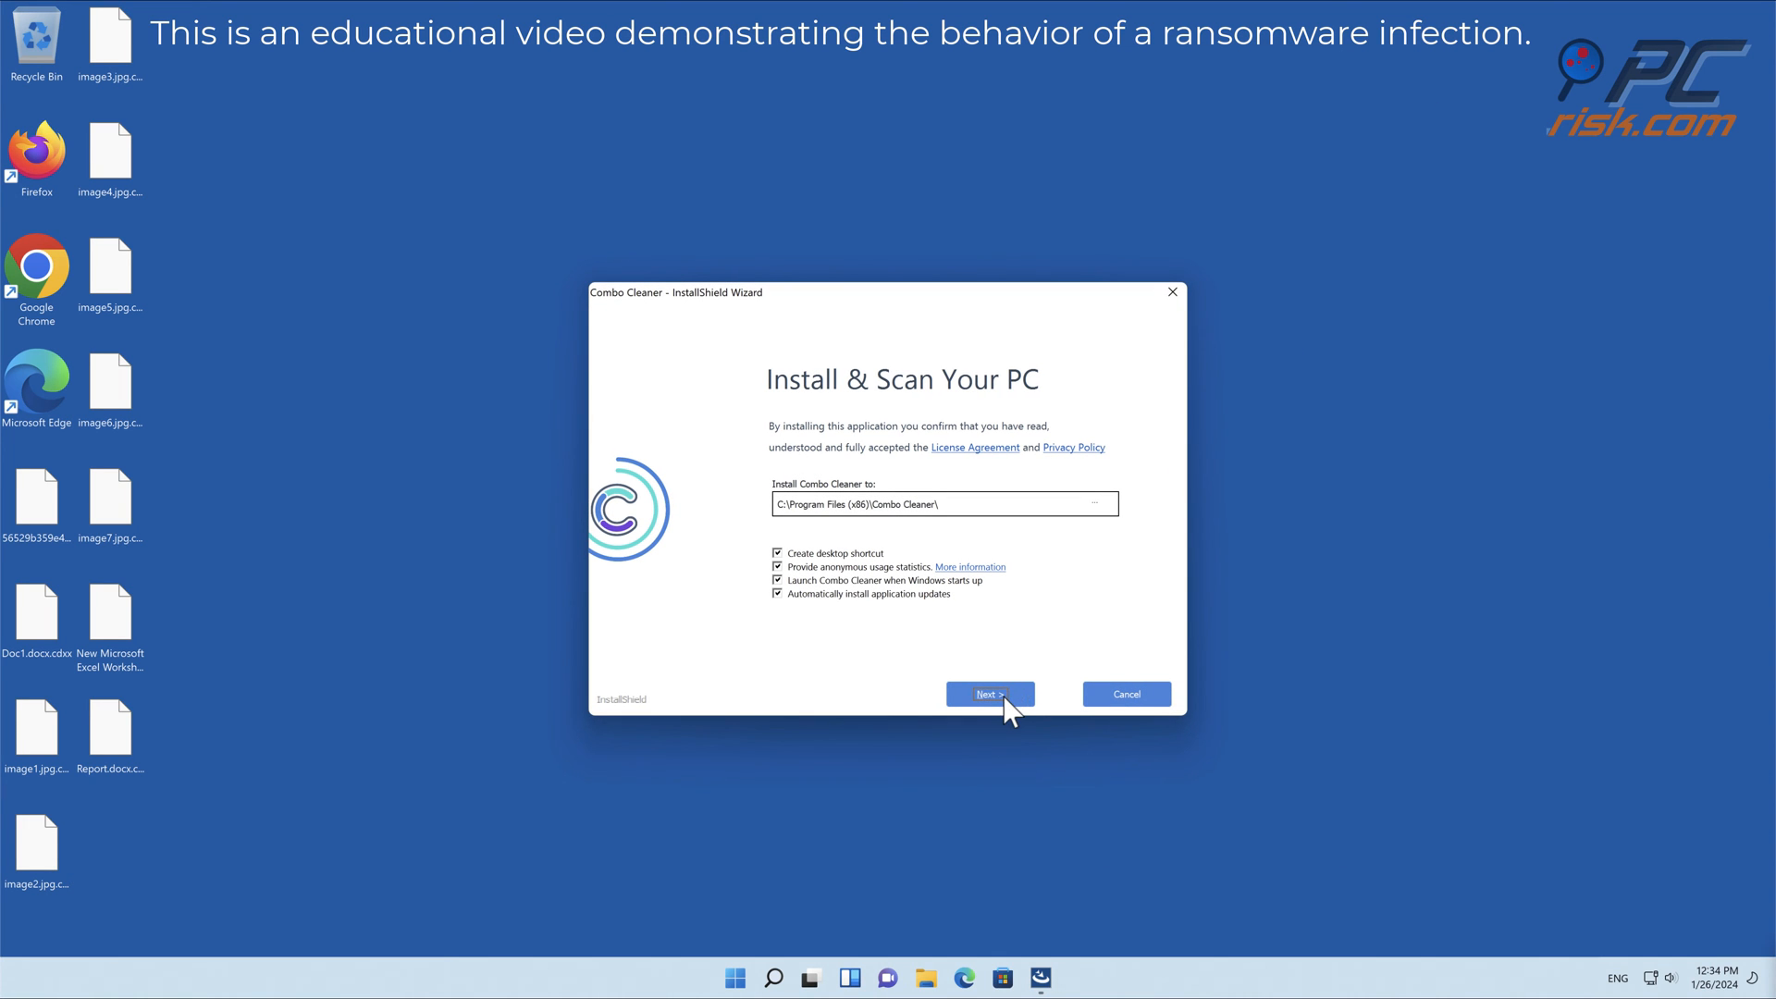
click(988, 692)
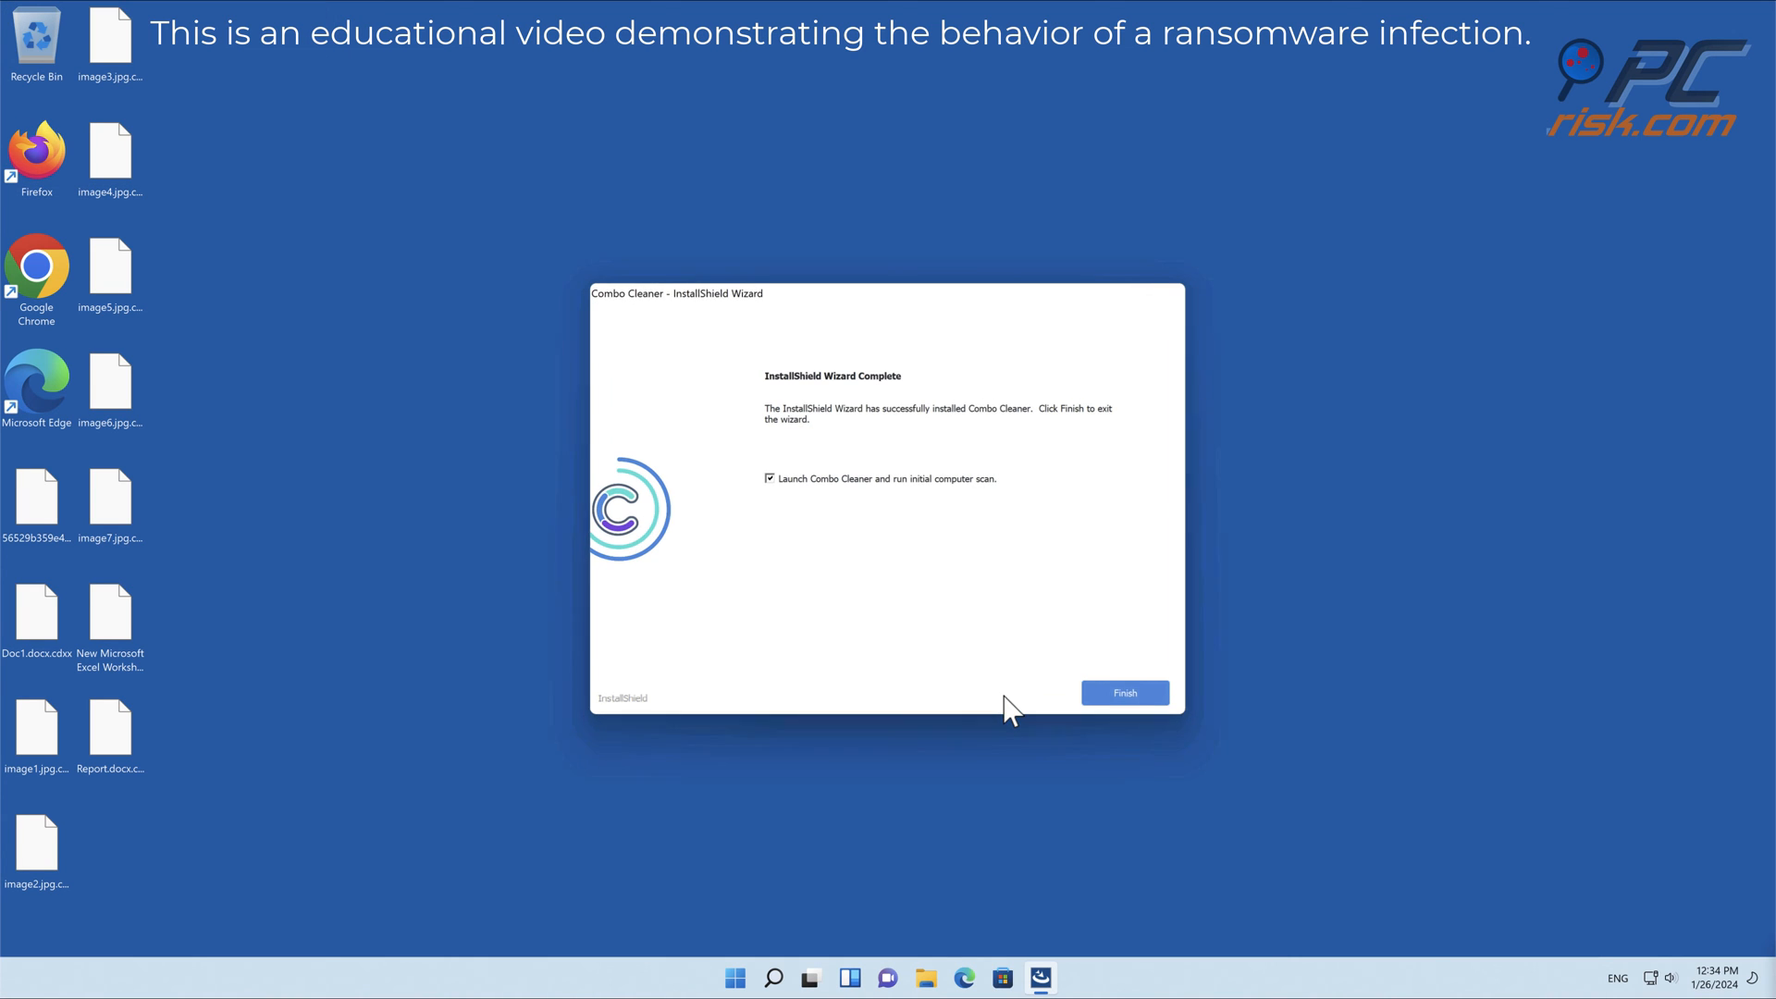
click(1124, 692)
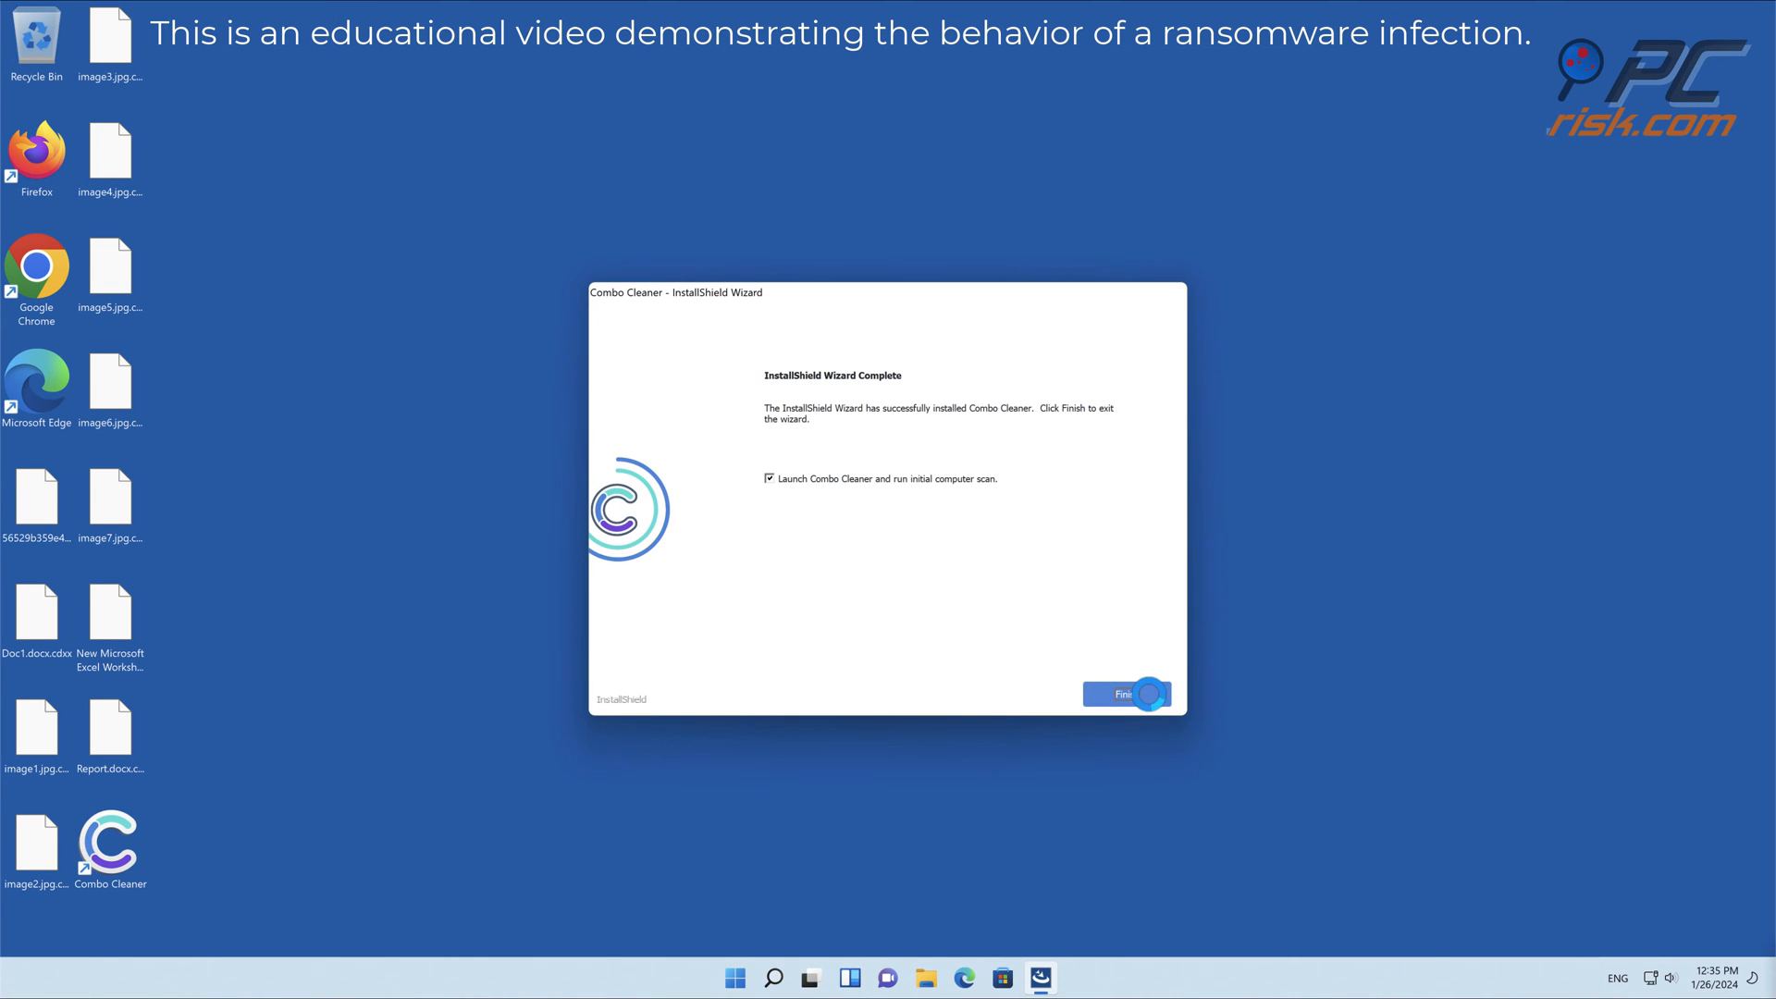
click(1124, 692)
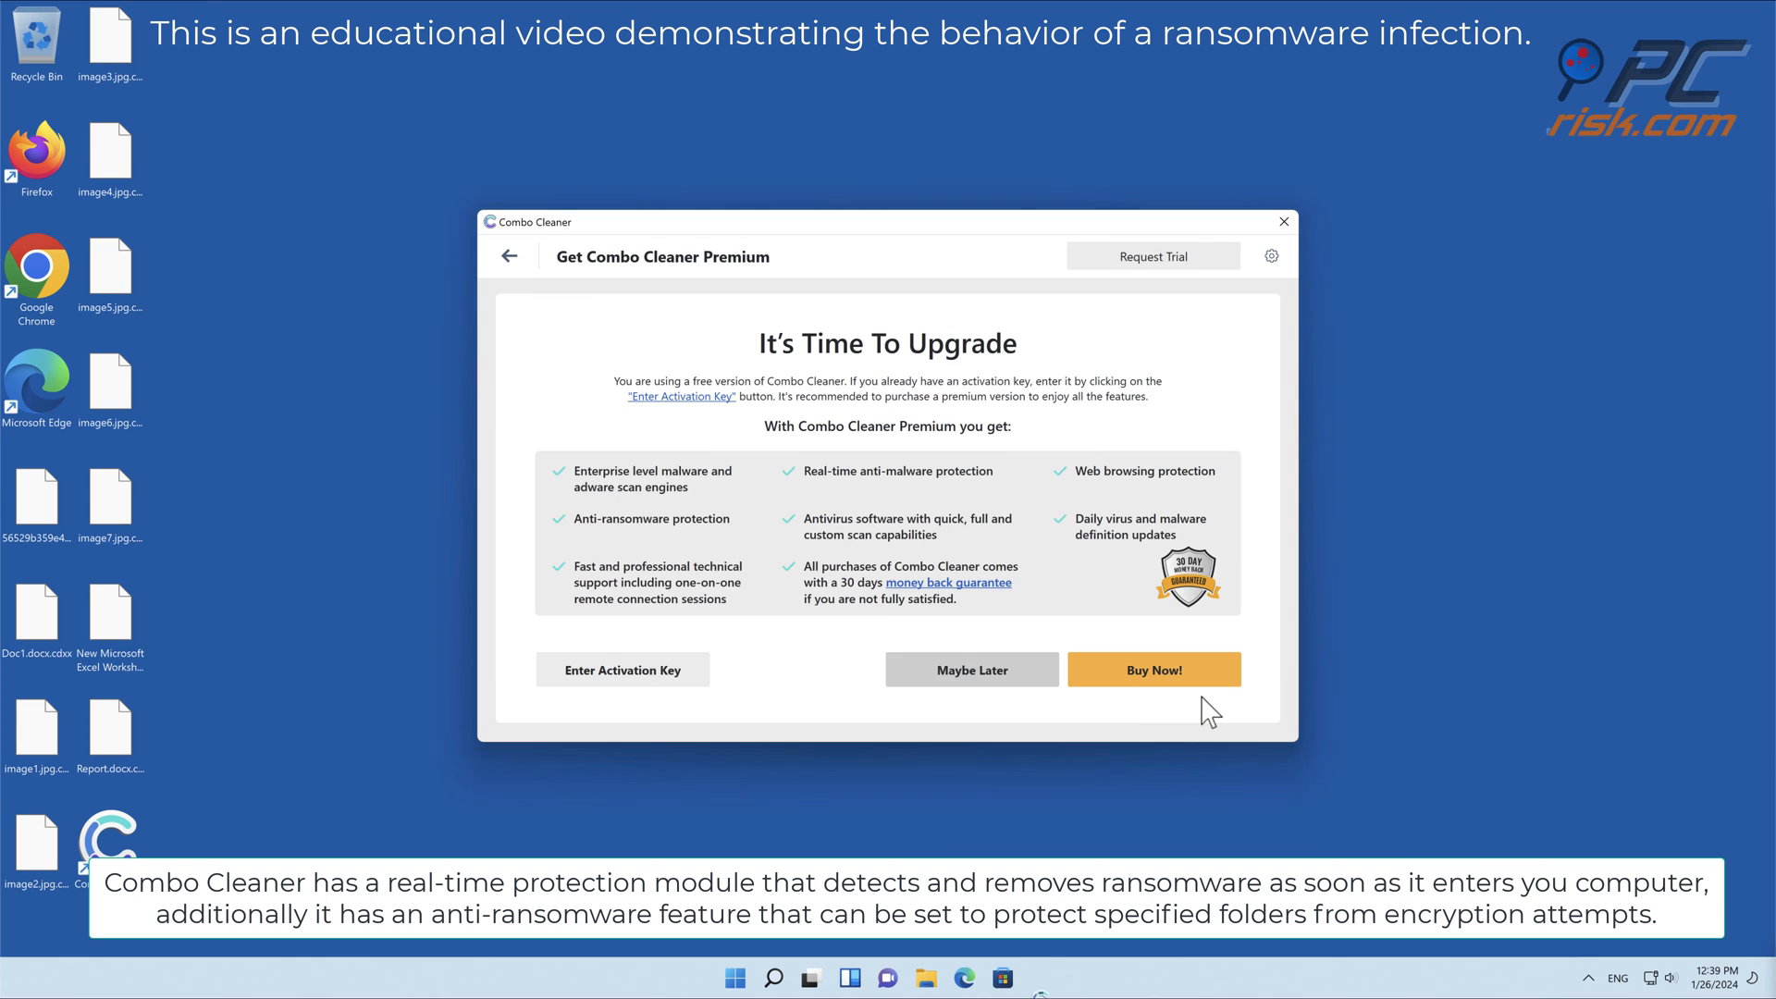
- Skip the upgrade offer and move the detected Trojan.Femato.2 threat to quarantine
click(621, 670)
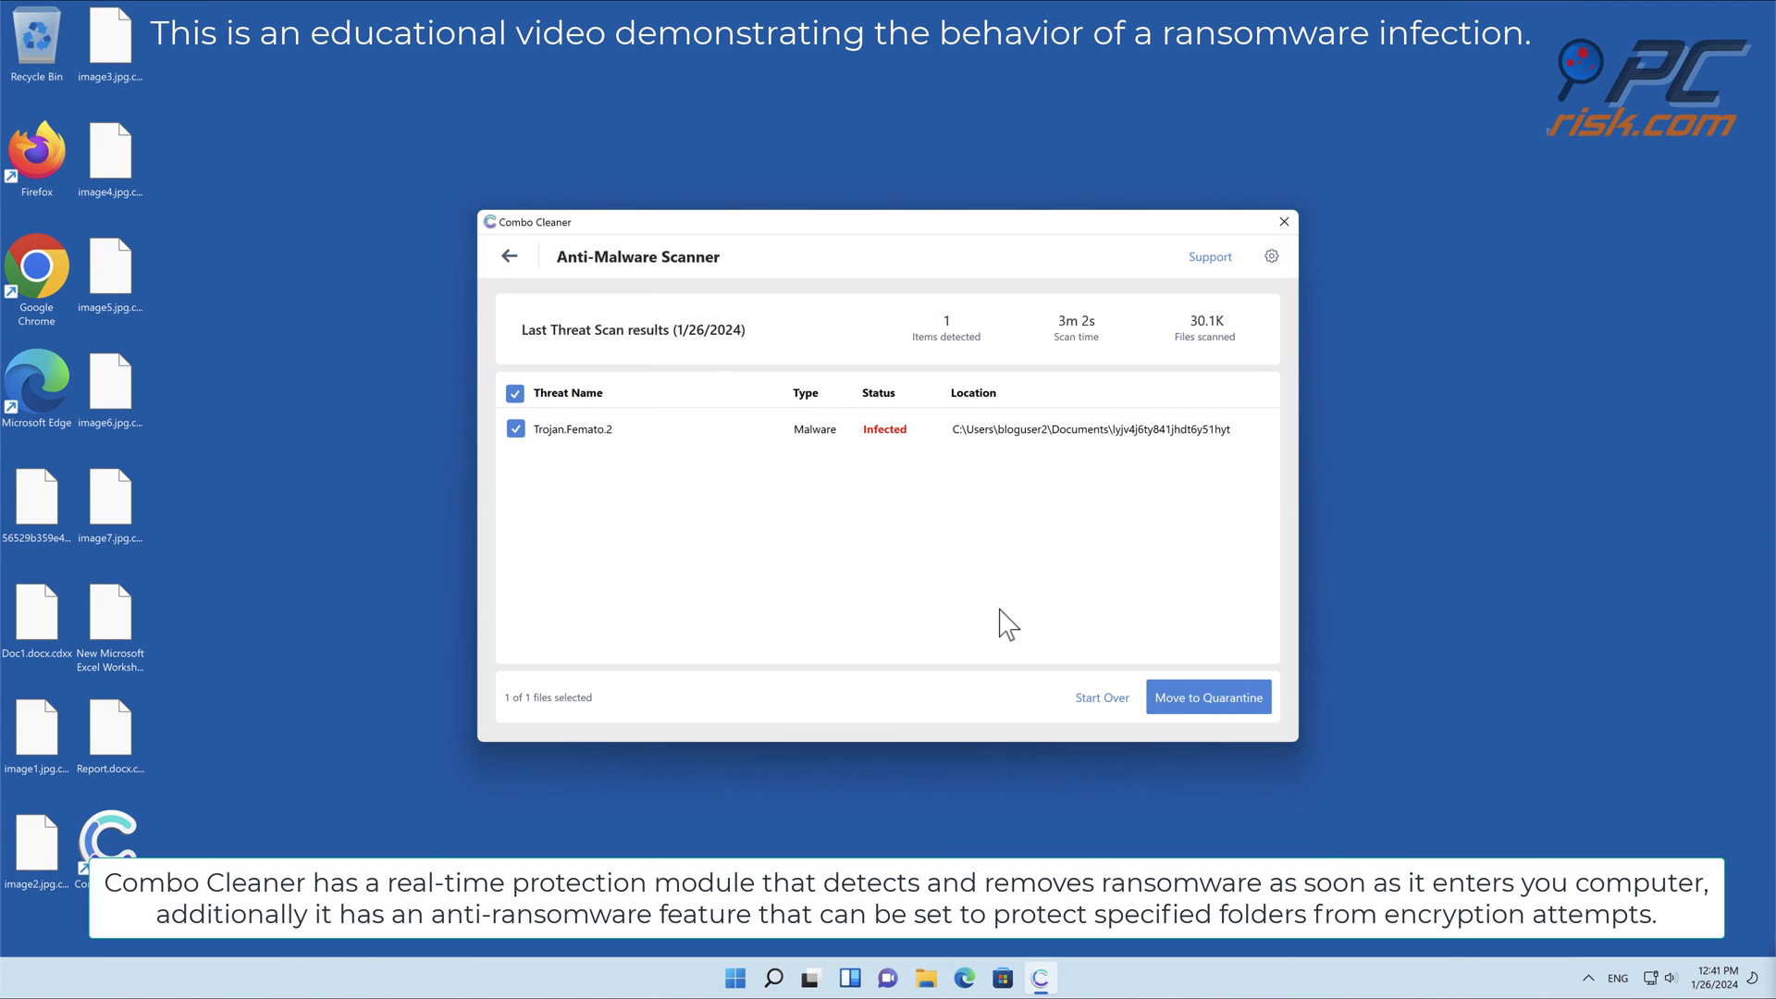
click(1207, 697)
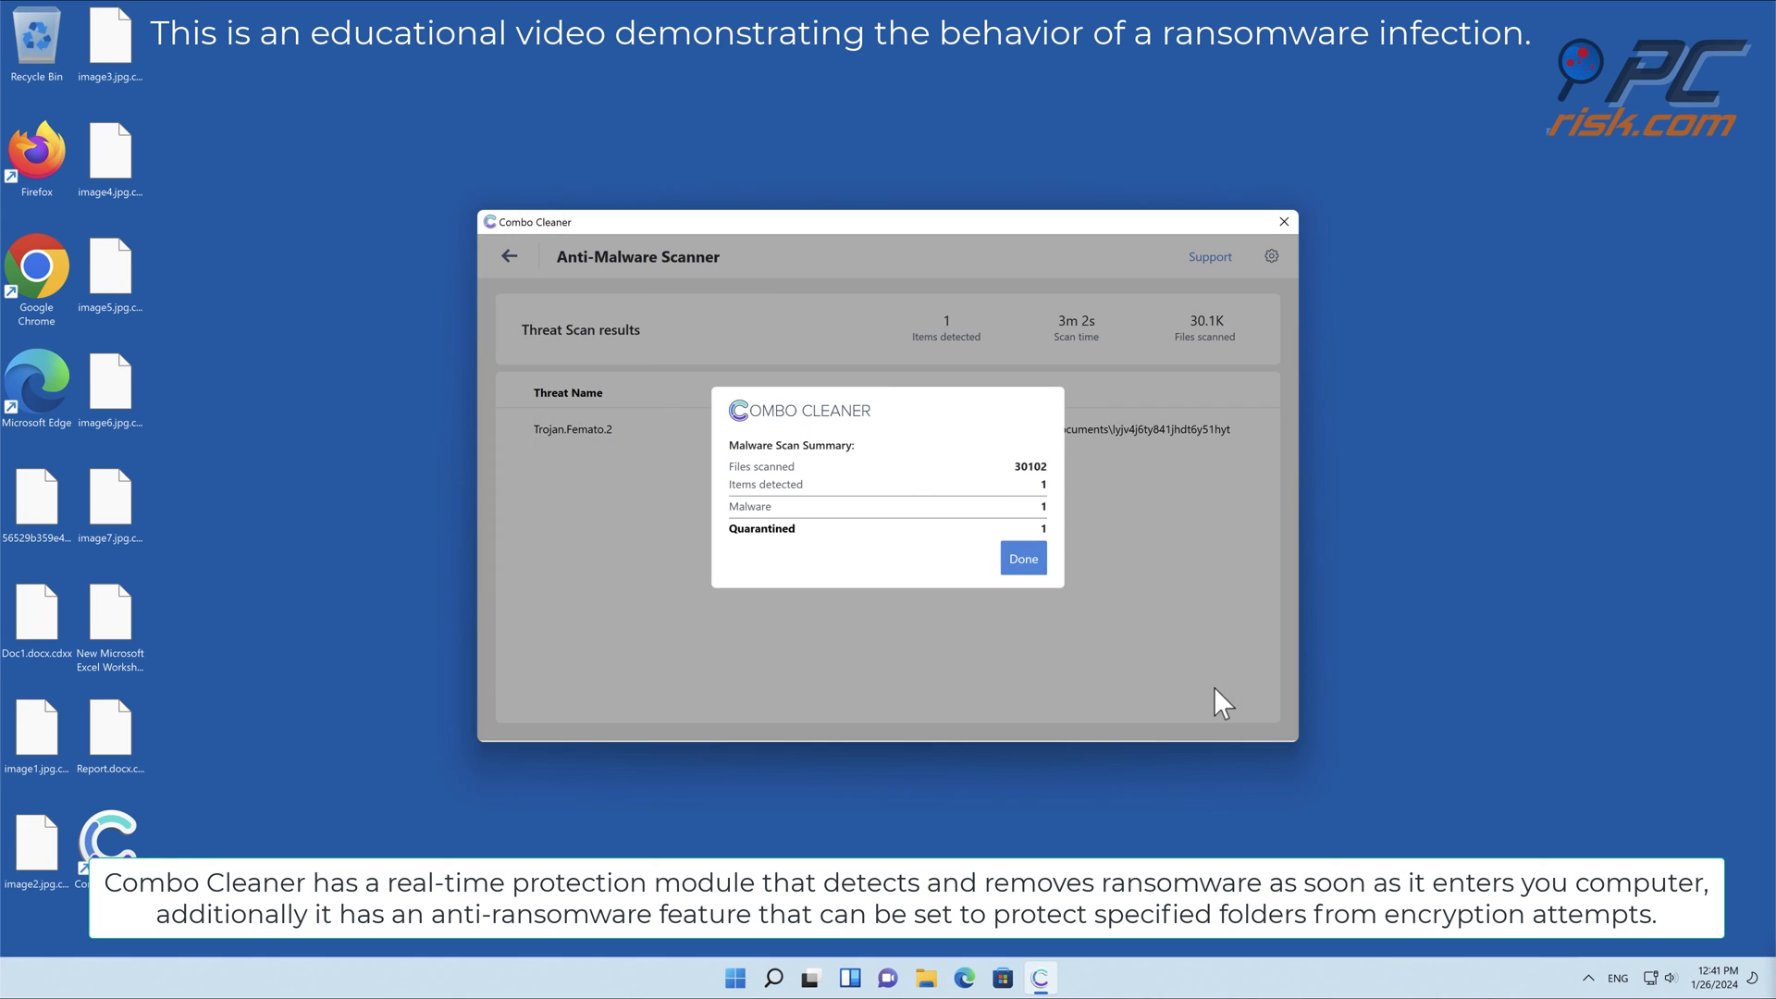
click(1021, 557)
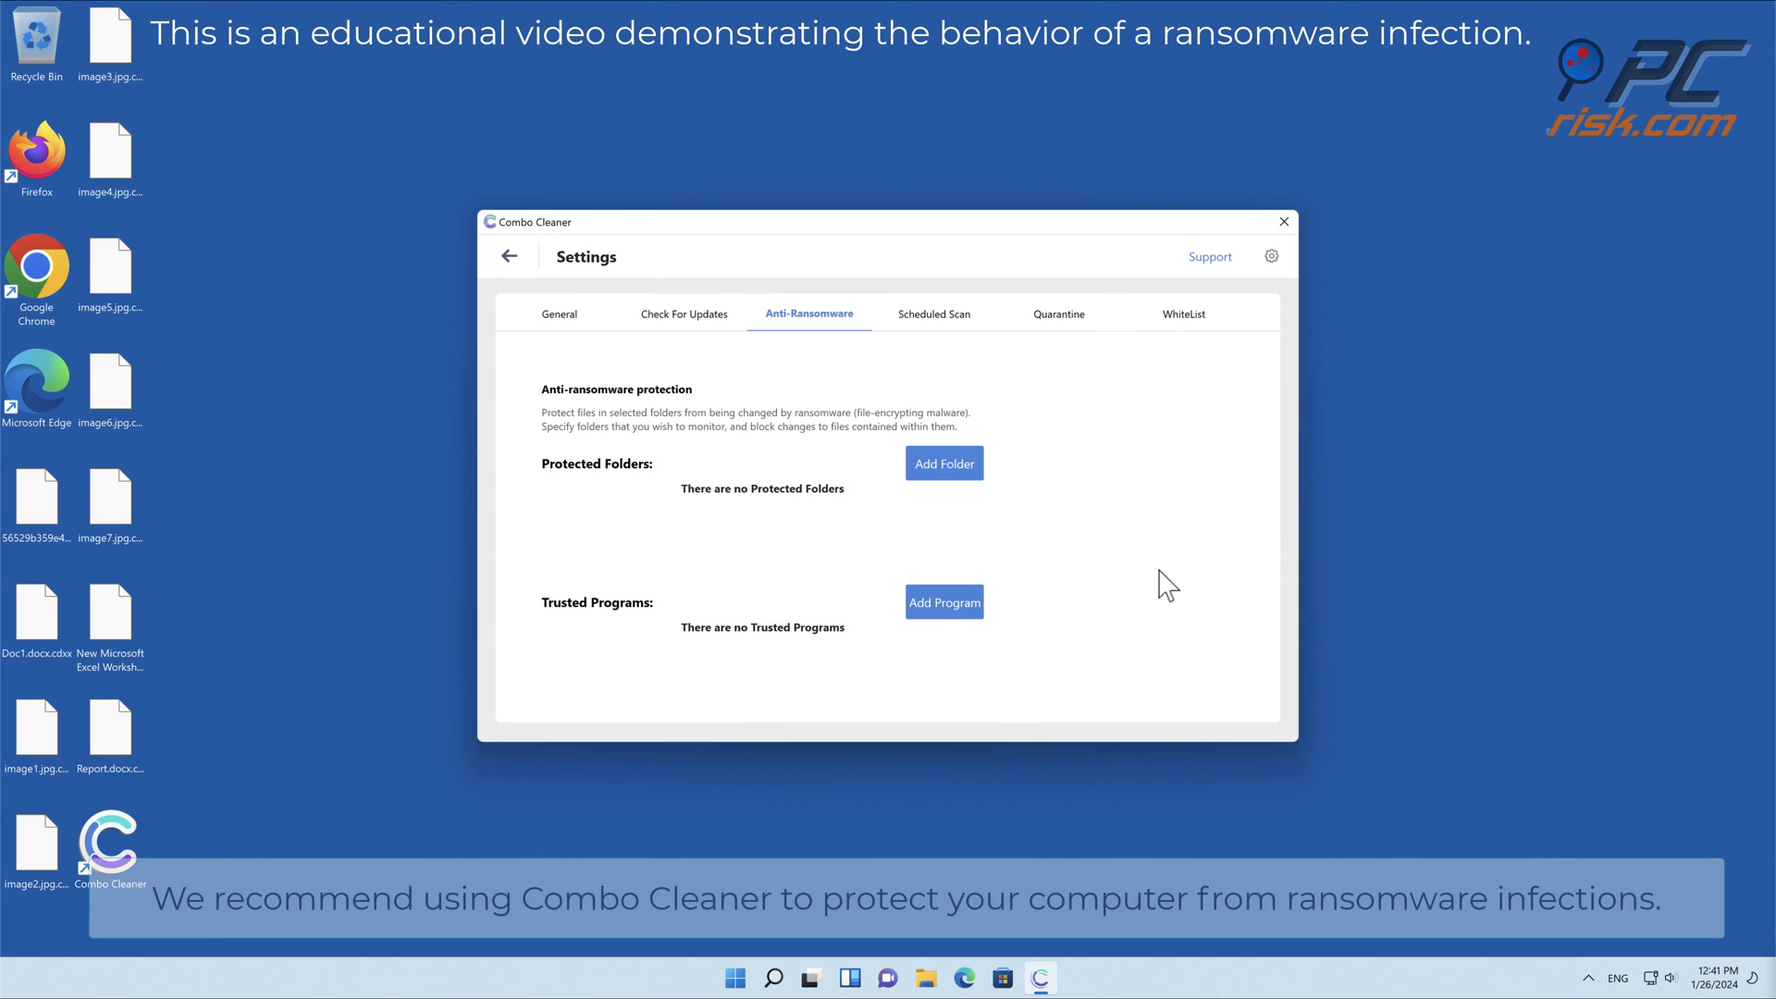
- Review the Anti-Ransomware settings, return to the Dashboard and close Combo Cleaner
click(943, 463)
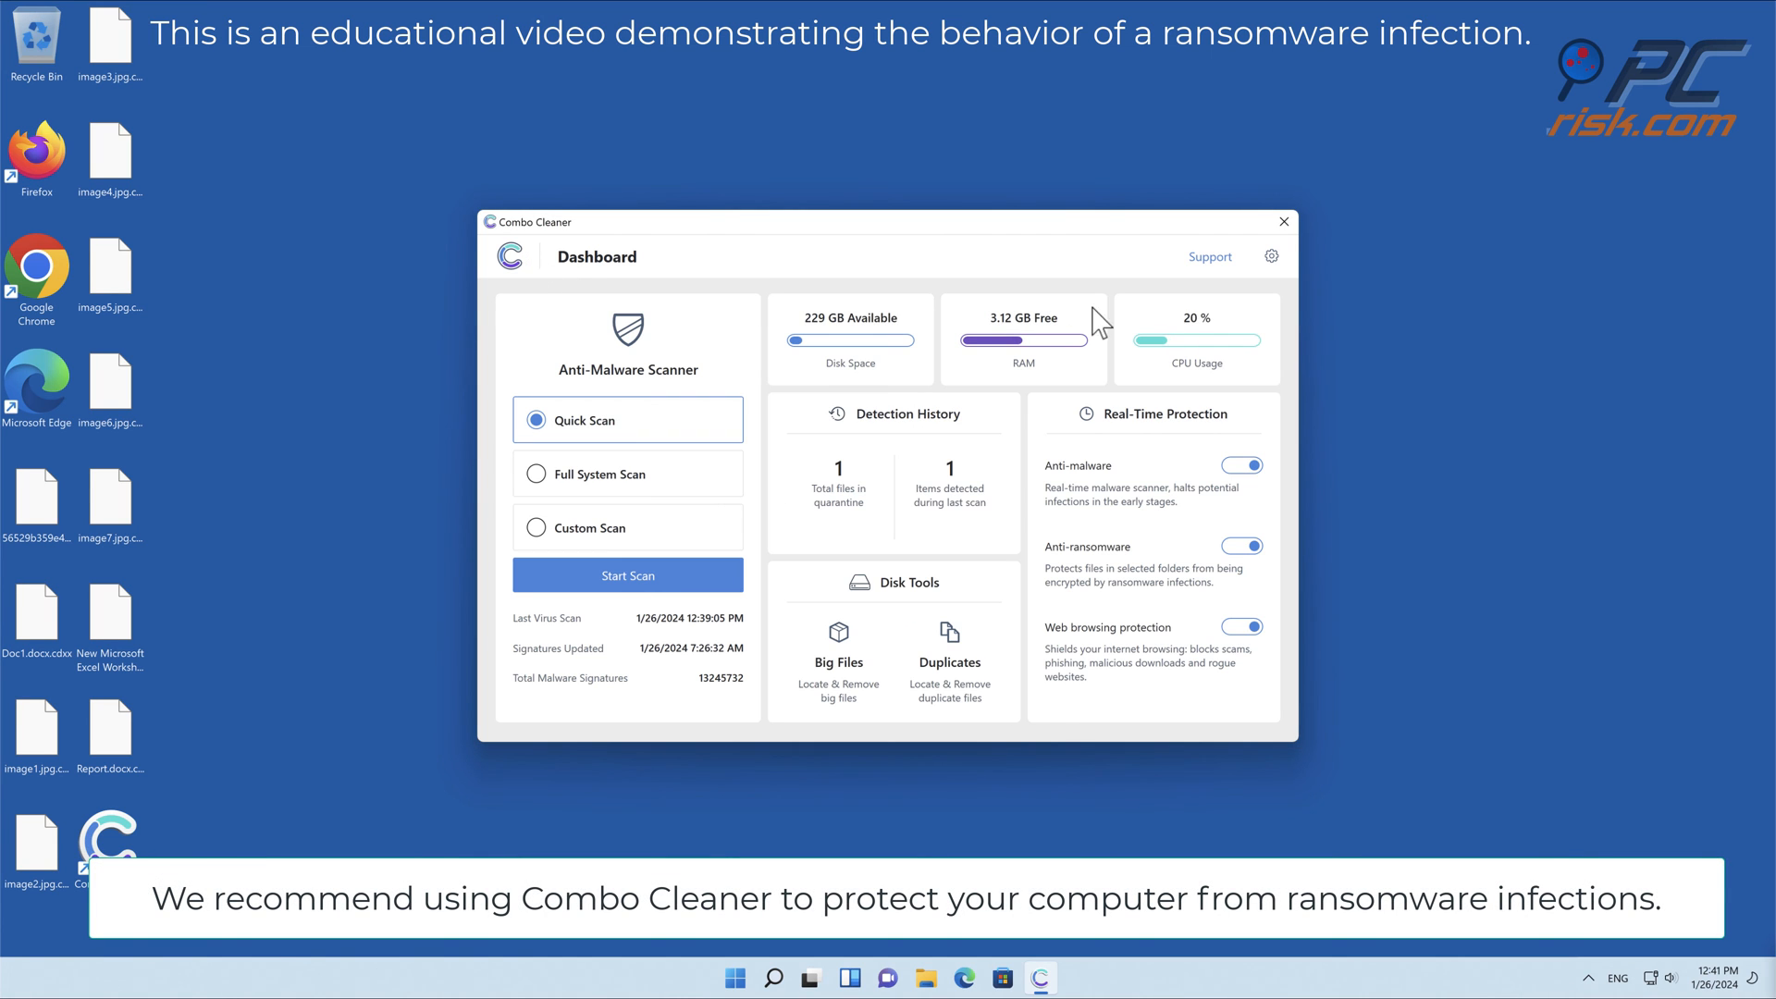
click(1283, 222)
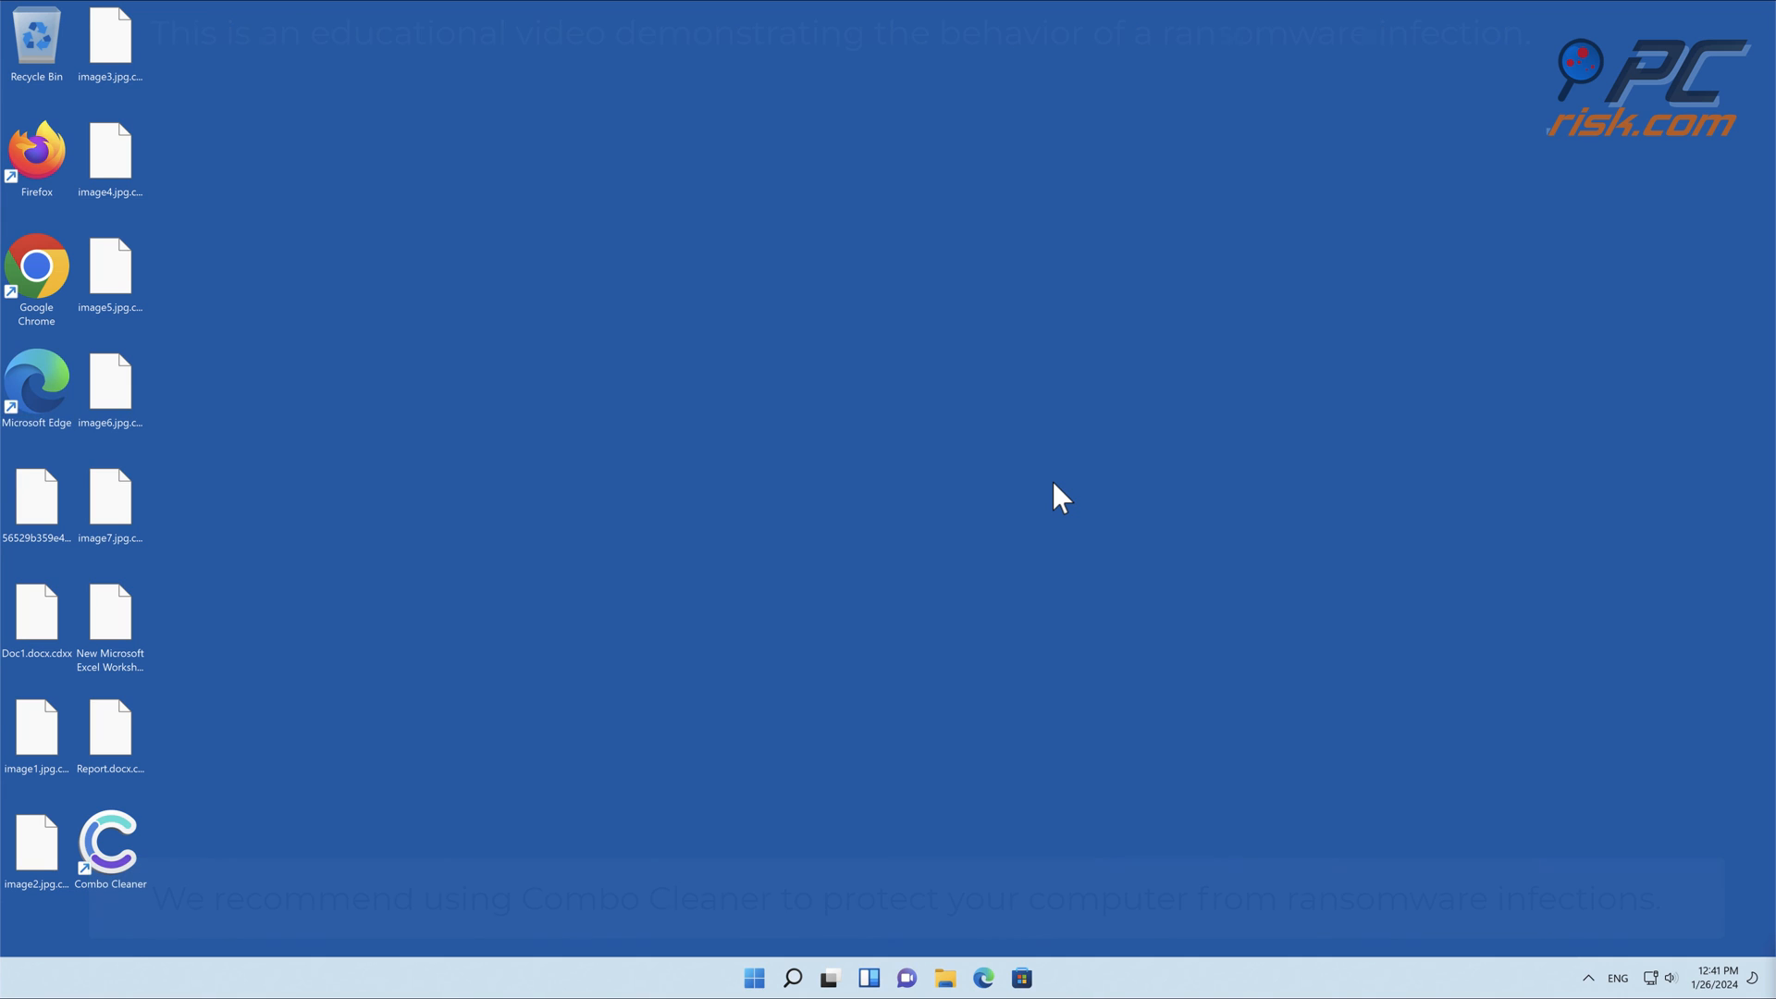